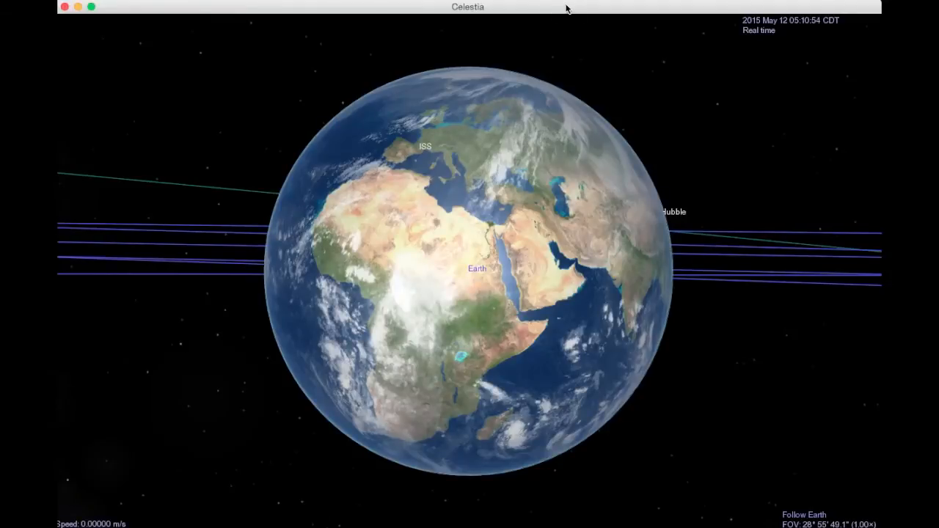
mouse_move(541, 160)
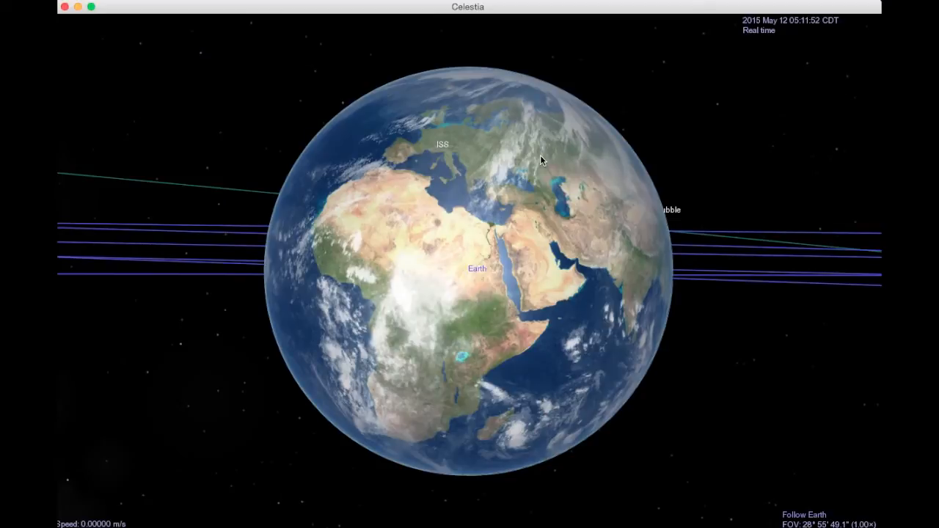
mouse_move(459, 245)
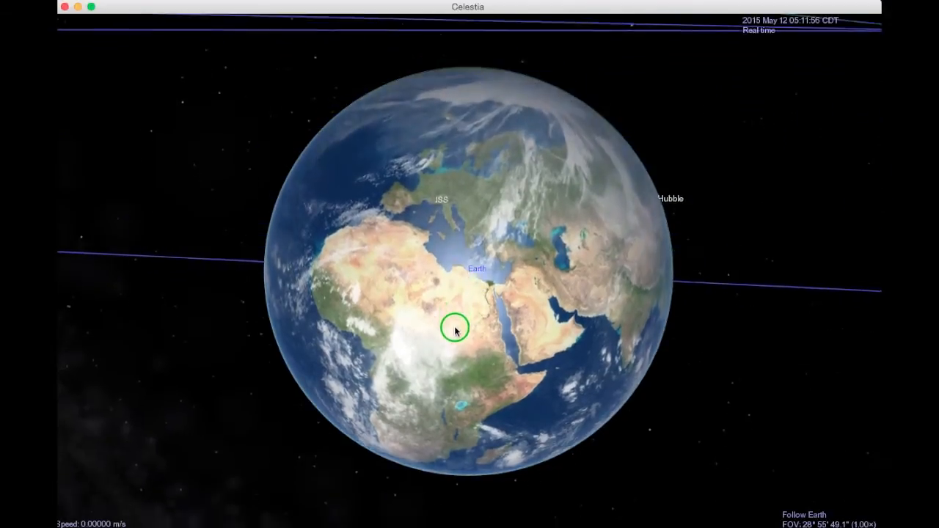
Orbit around Earth to its night side, showing city lights and the northern polar ice.
drag(455, 330, 444, 473)
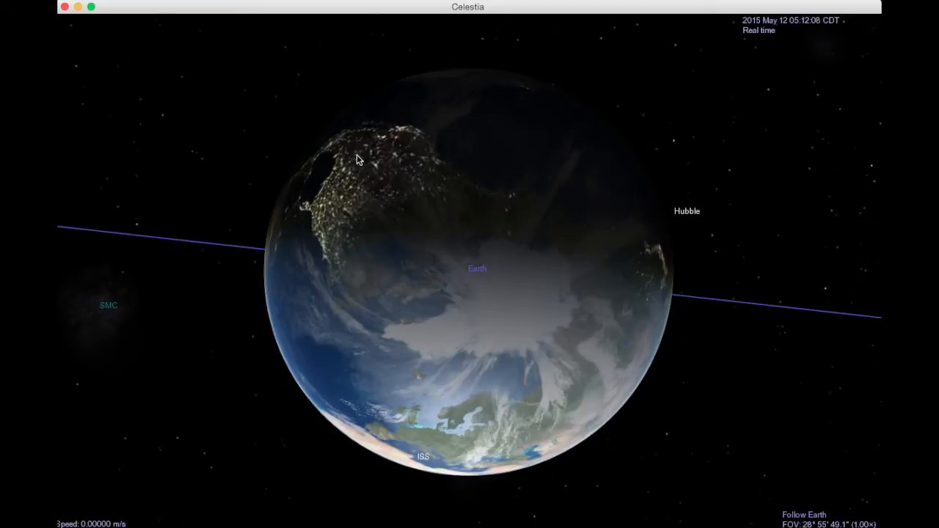
mouse_move(328, 217)
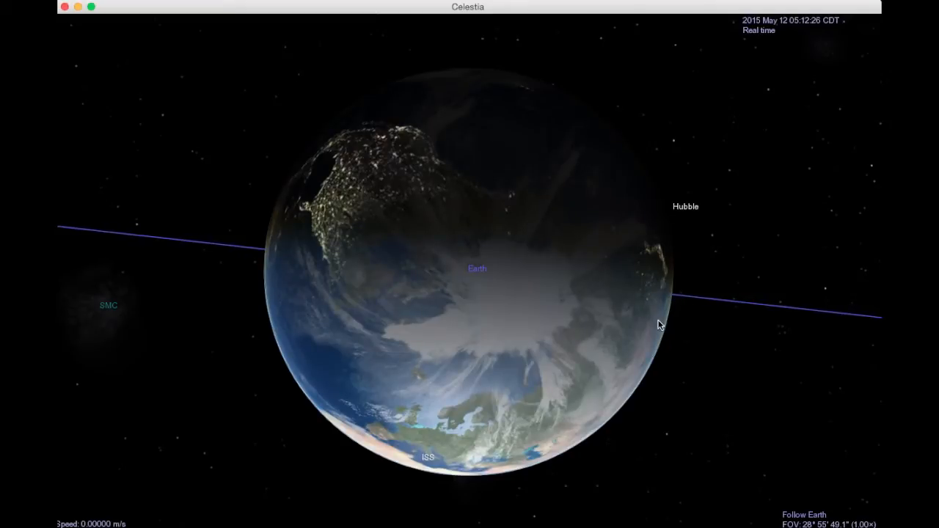
mouse_move(666, 326)
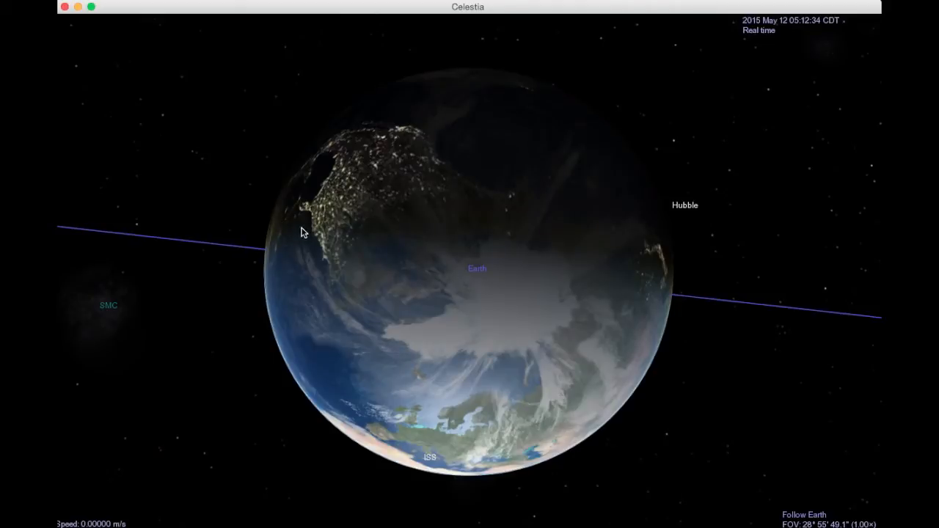
mouse_move(504, 105)
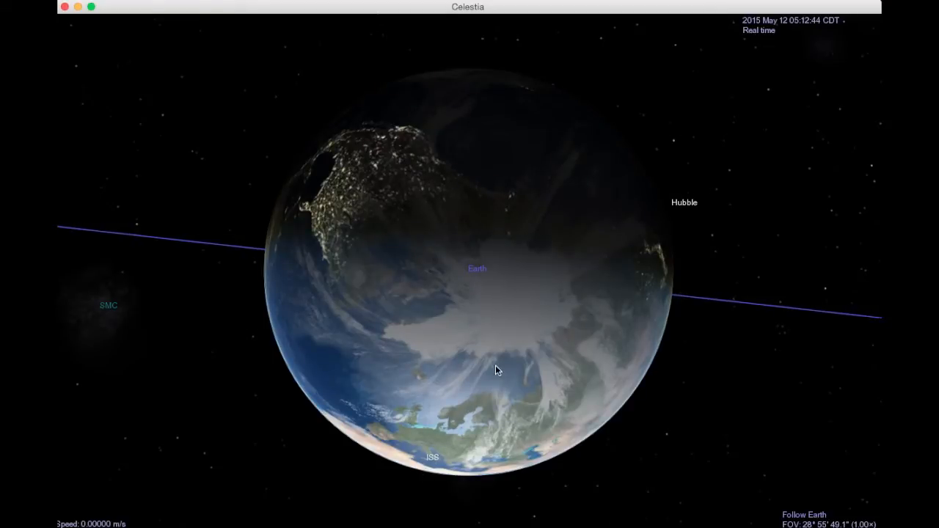
Raise the time rate to 100× then 1,000×, then reset to real time.
key(l)
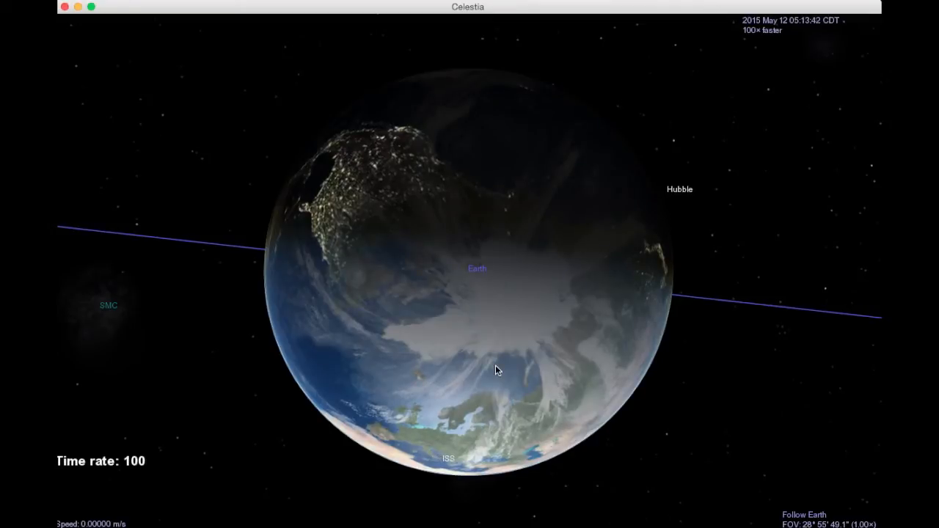
key(l)
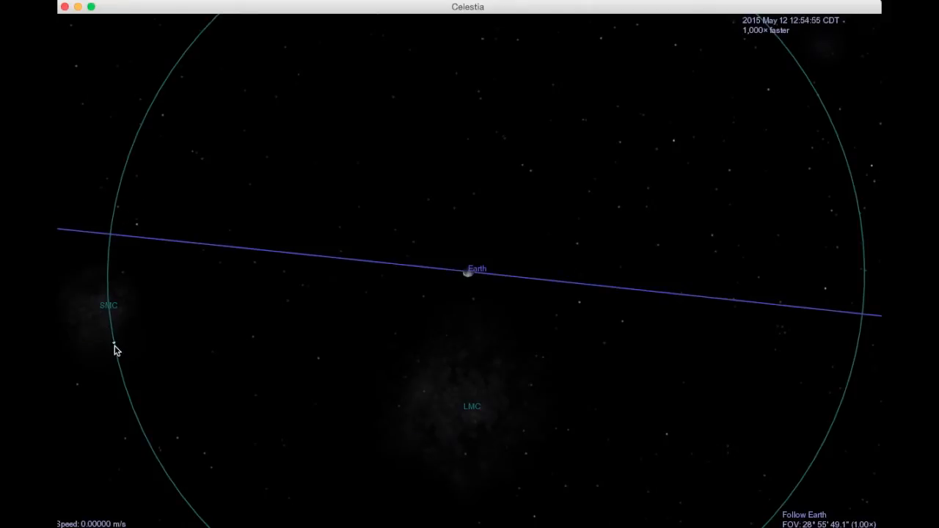
key(space)
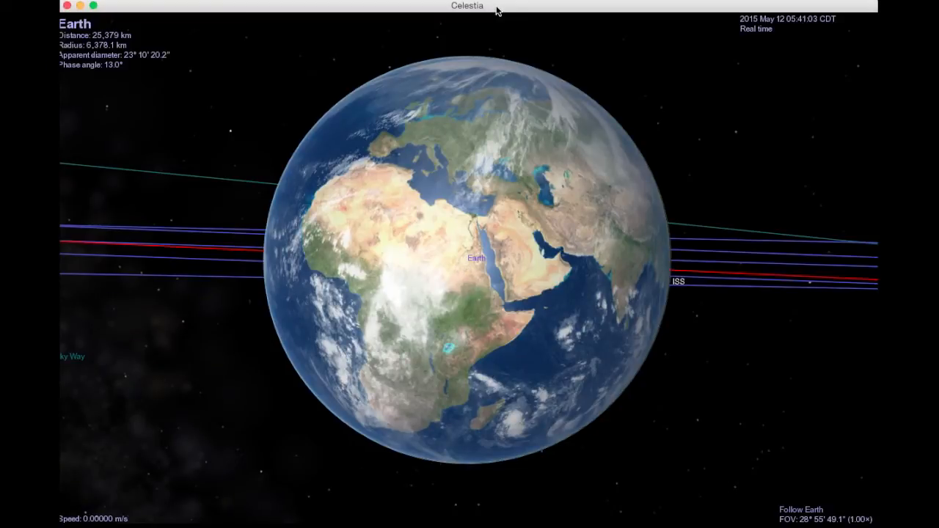
Select and follow the Moon, then zoom out to see the Sun and the Moon's orbit.
text(m)
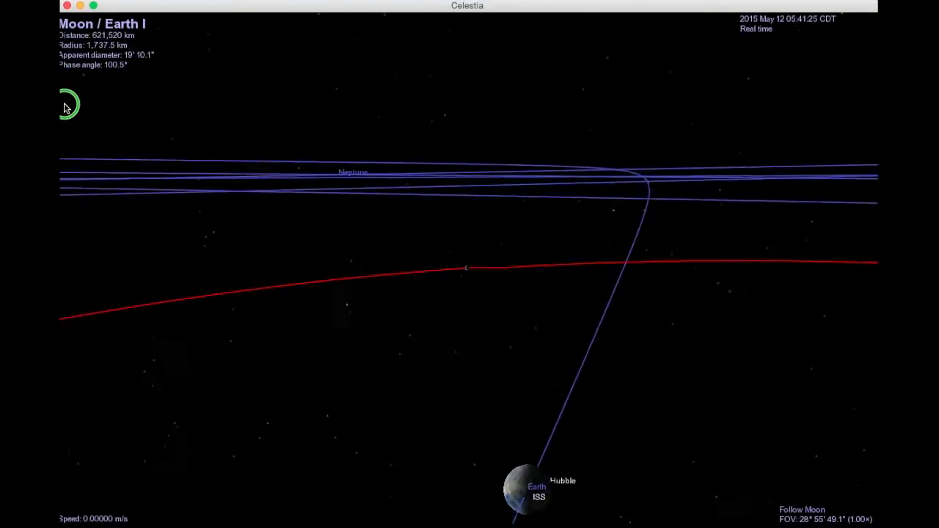
scroll(down, 3)
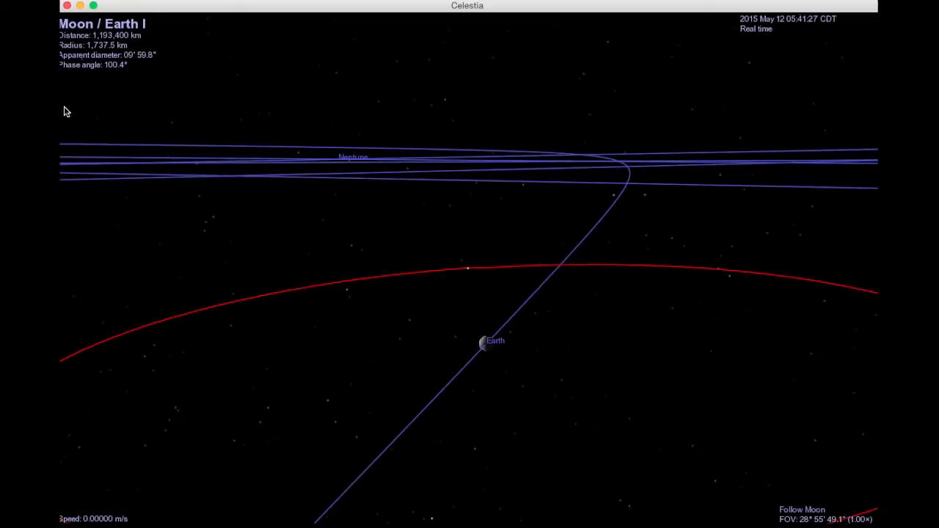
mouse_move(481, 273)
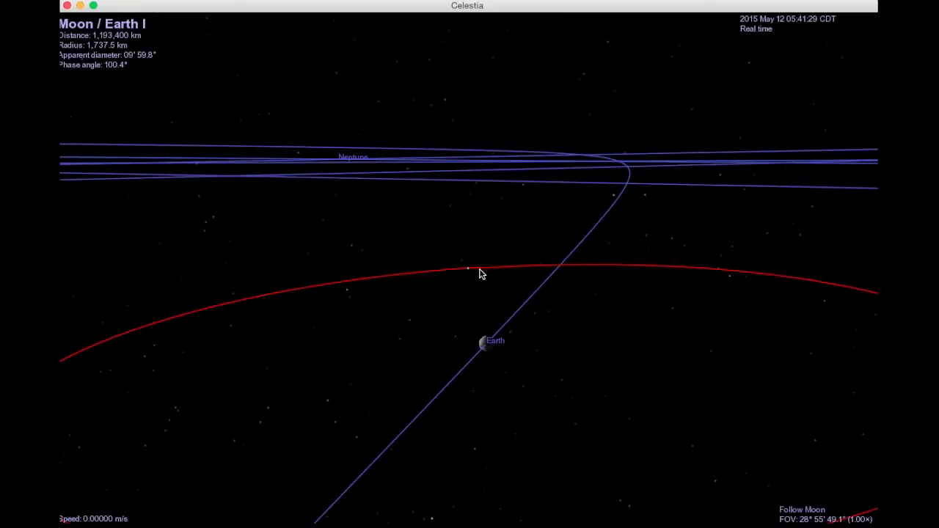
mouse_move(472, 268)
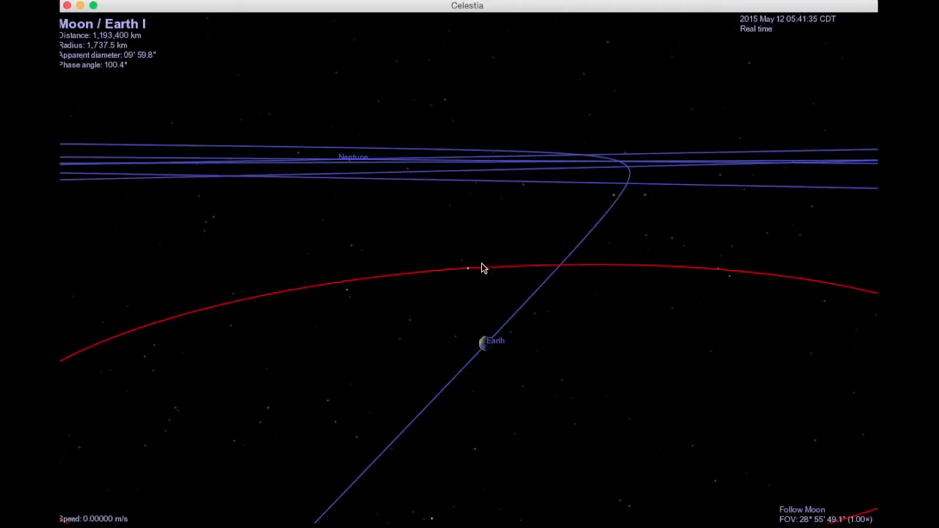
mouse_move(470, 286)
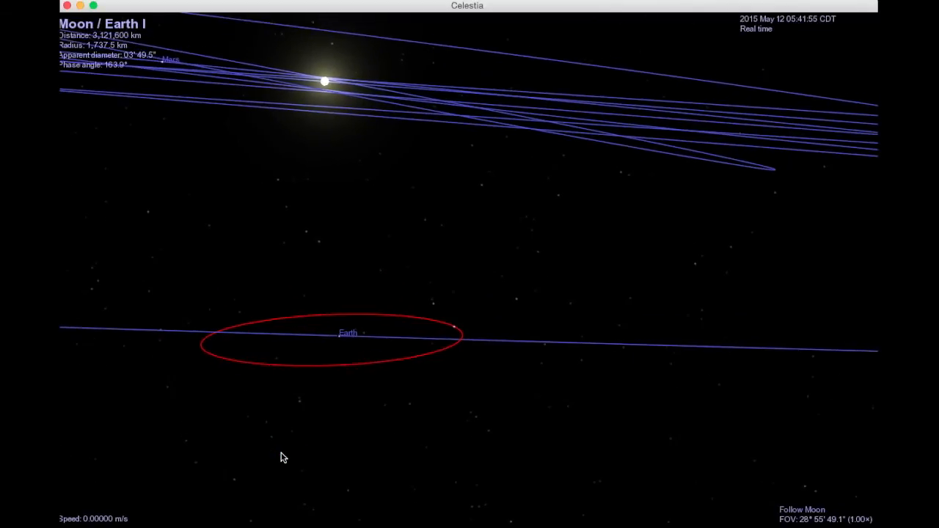
Increase the time rate step by step to 10,000× while following the Moon.
key(l)
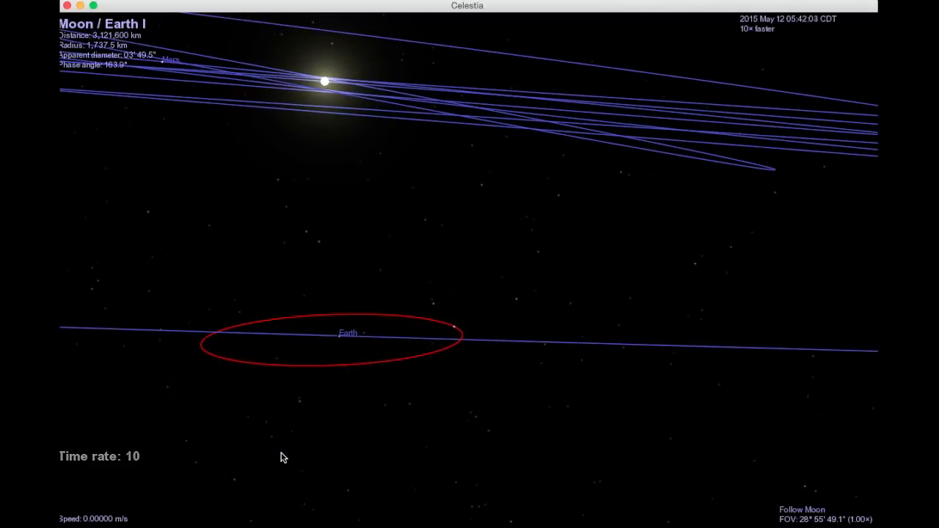
key(l)
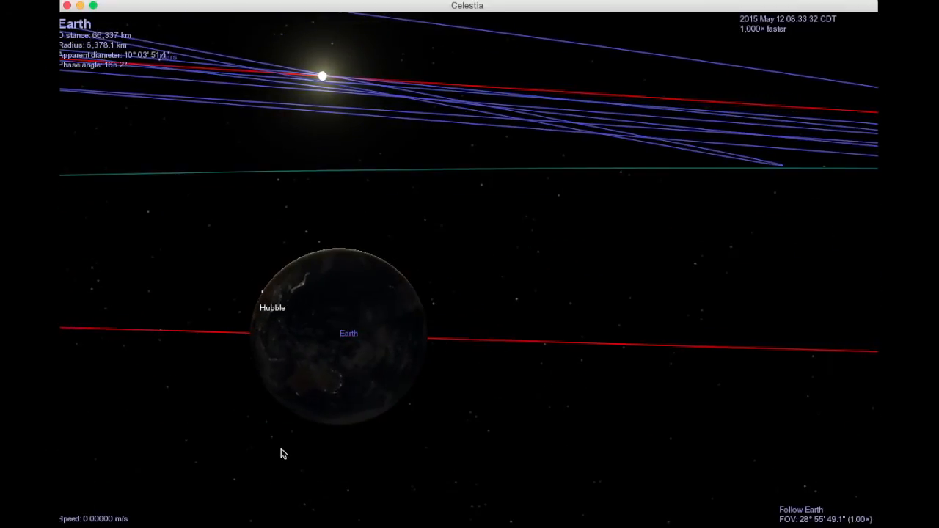
key(l)
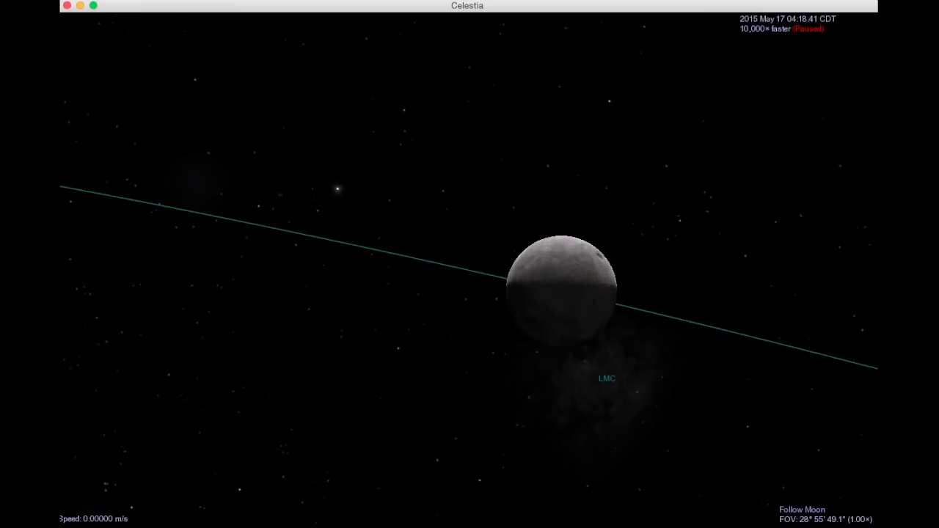
Pull back from the Moon to show the Sun, planet orbits, and Earth.
click(636, 305)
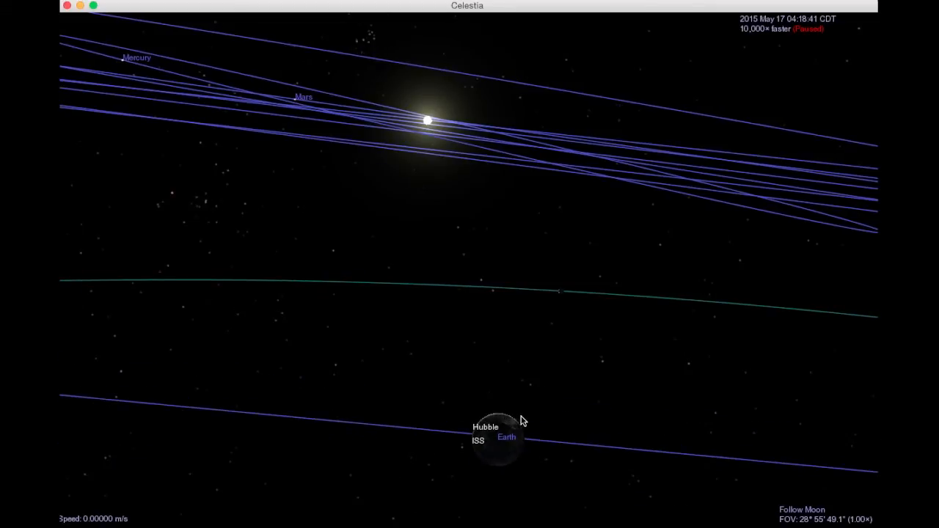
mouse_move(535, 447)
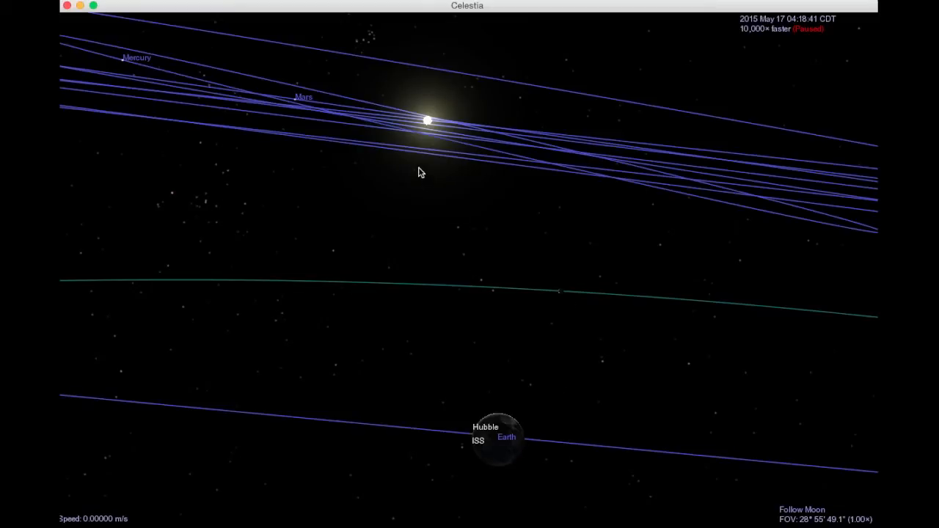
mouse_move(548, 421)
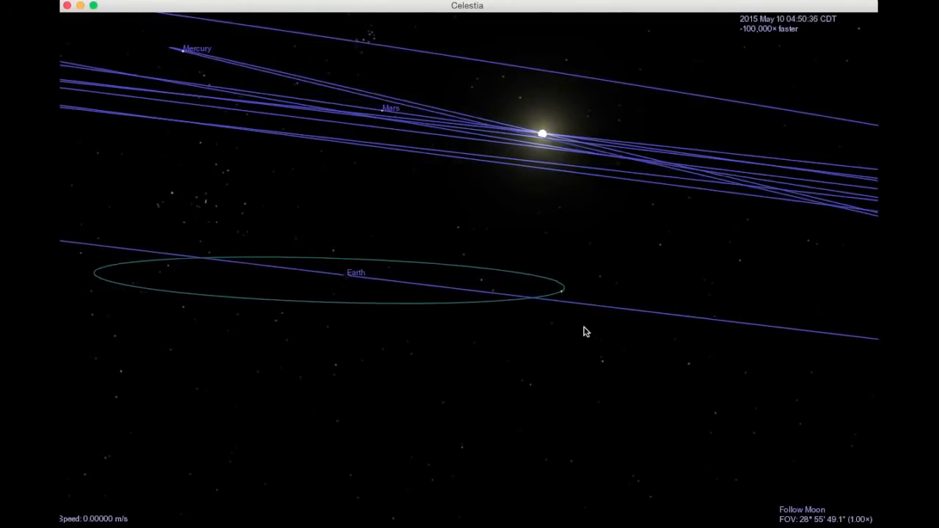
Pause the clock and orbit the view until Earth's orbit and Neptune's orbit are visible.
key(space)
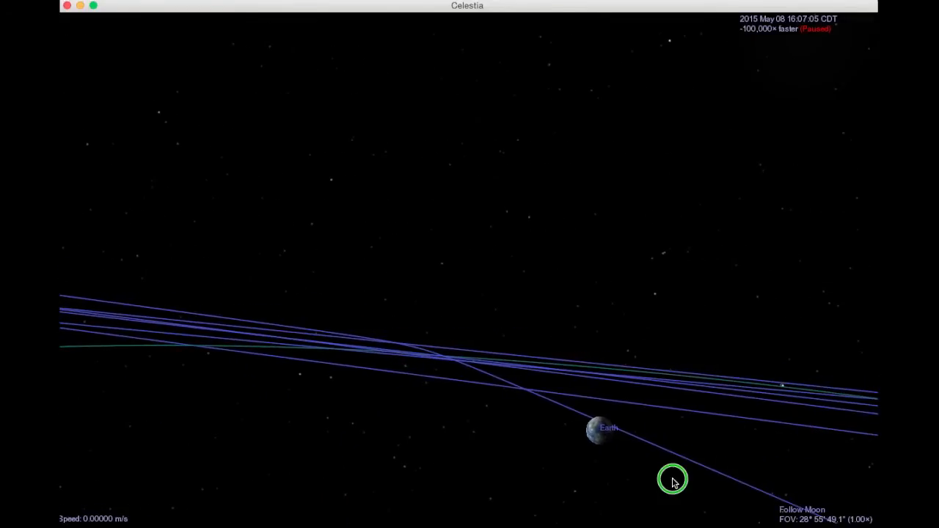
drag(673, 479, 673, 524)
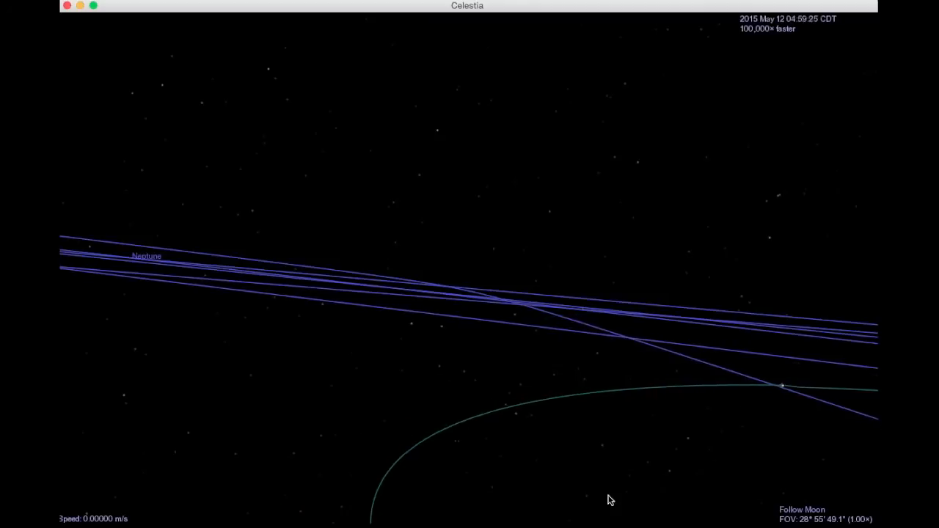
click(332, 462)
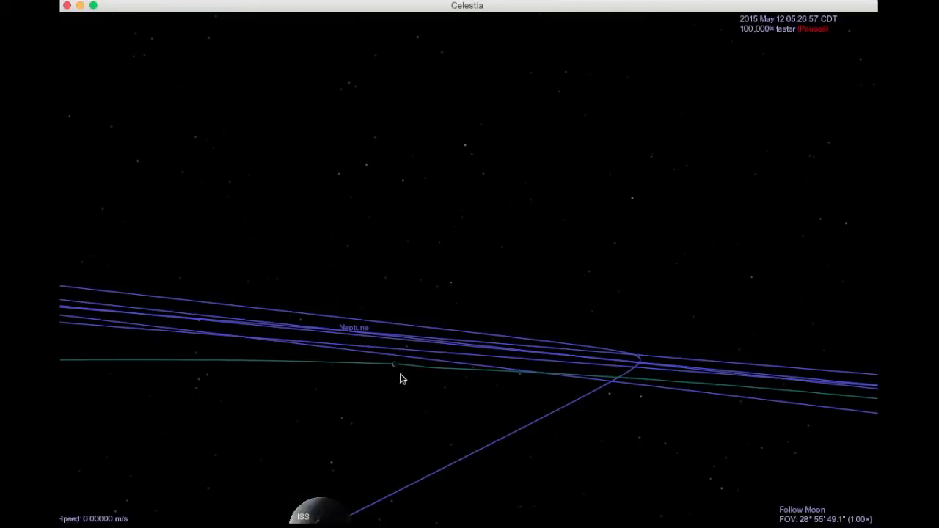
mouse_move(514, 413)
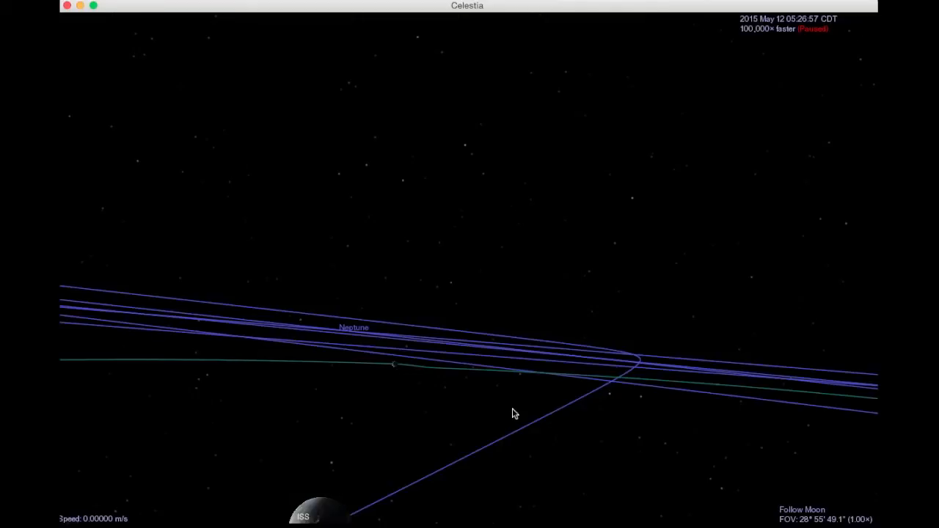
mouse_move(352, 514)
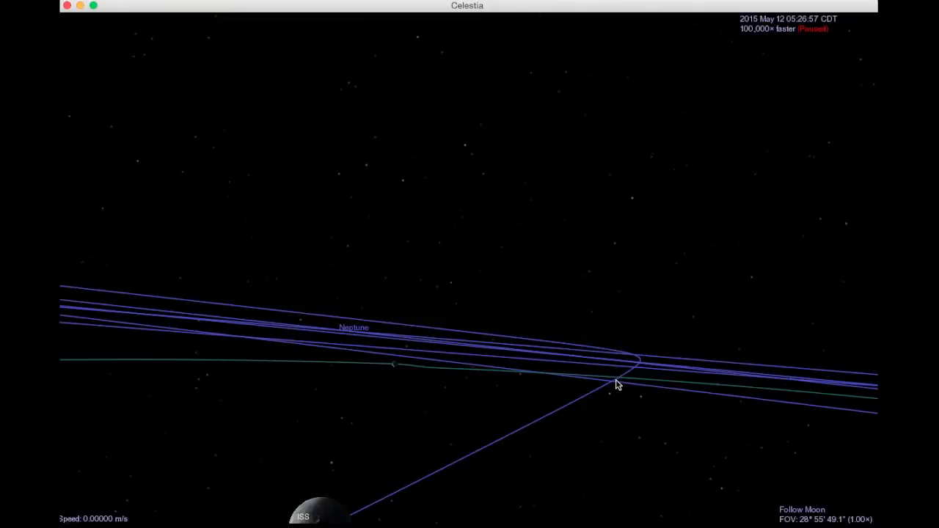
mouse_move(611, 386)
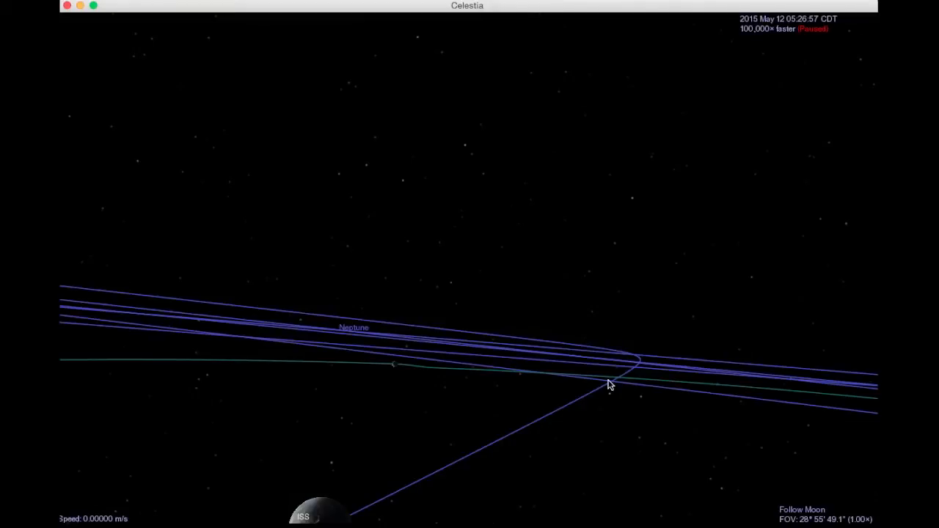
mouse_move(396, 371)
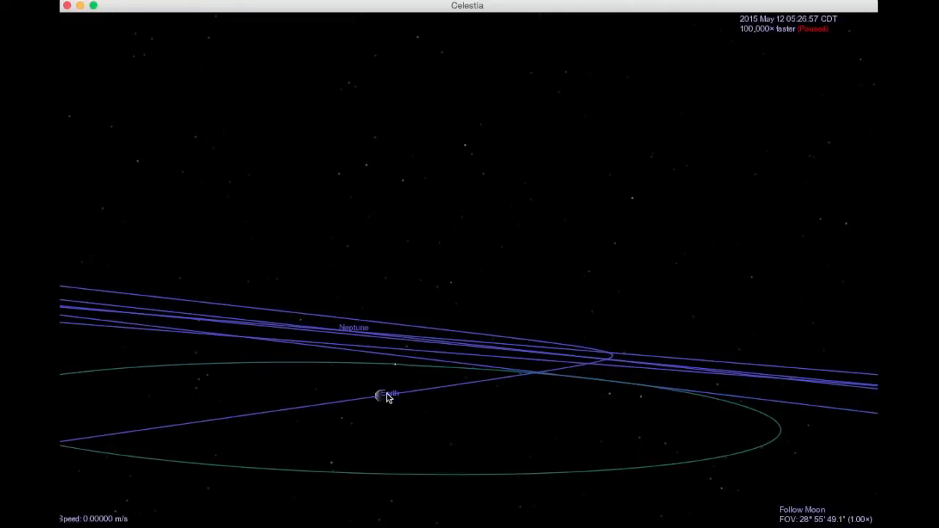
mouse_move(86, 379)
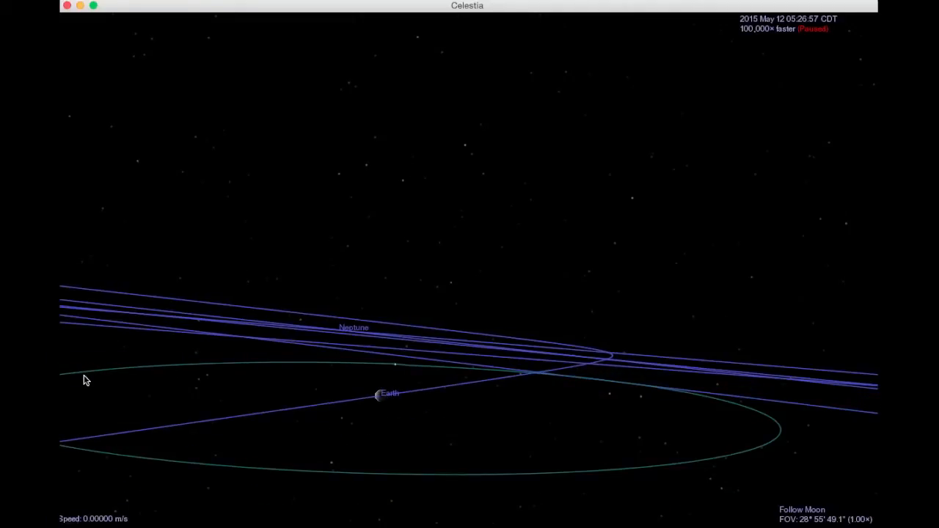
mouse_move(534, 378)
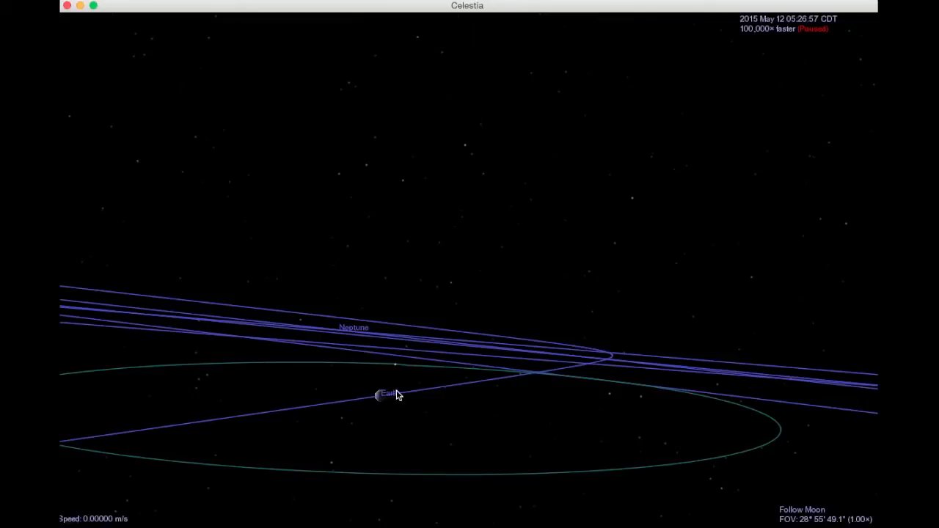
mouse_move(468, 392)
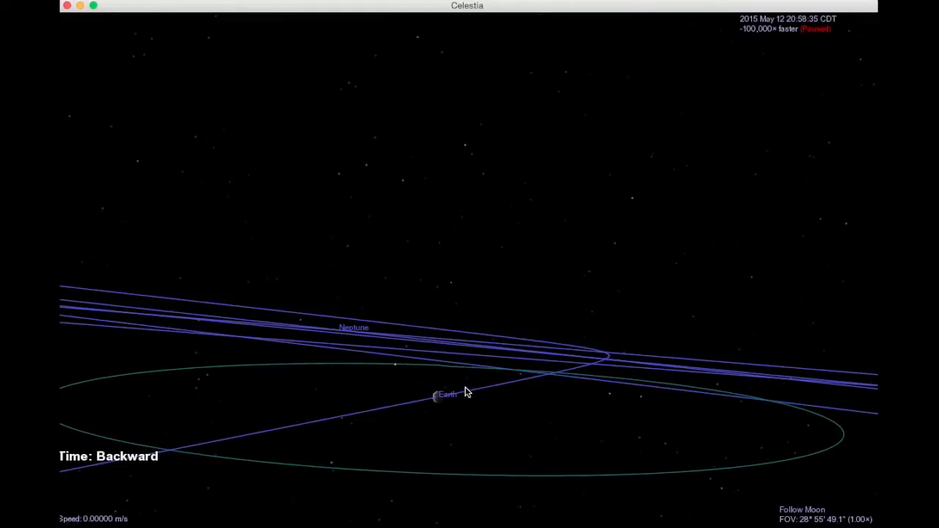
Run time backward to May 1, then forward at 100,000×, pausing on May 3.
key(space)
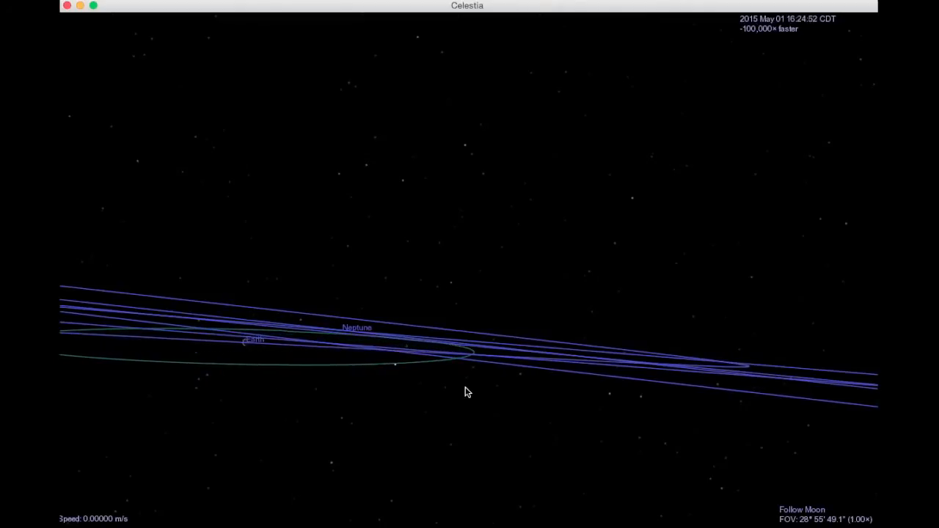
click(517, 443)
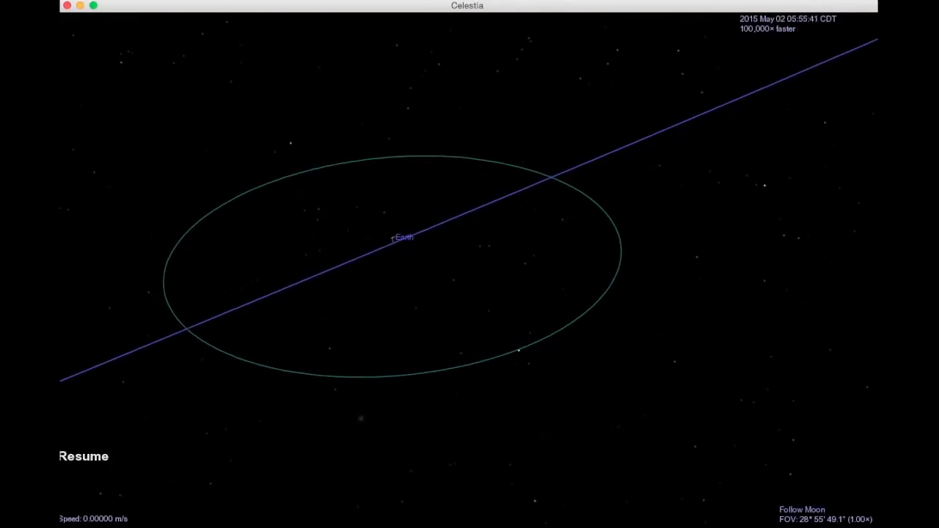
key(space)
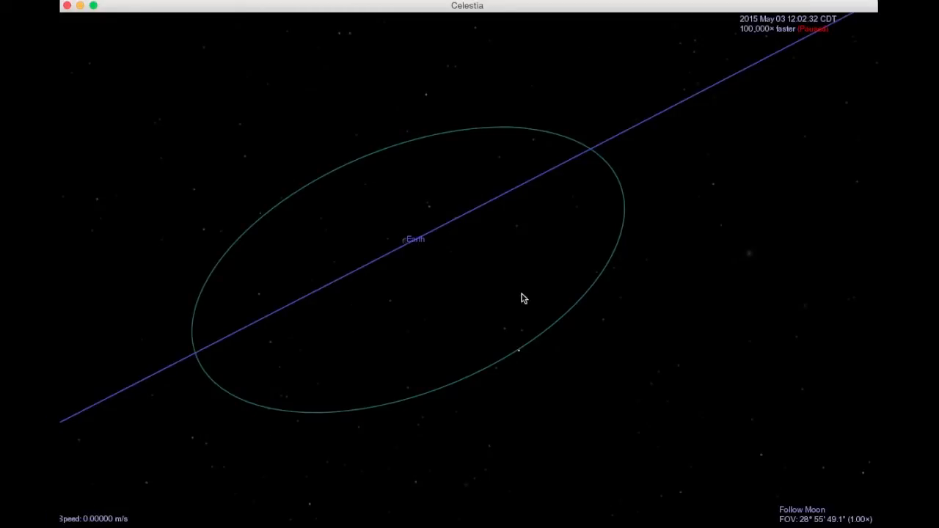
mouse_move(523, 354)
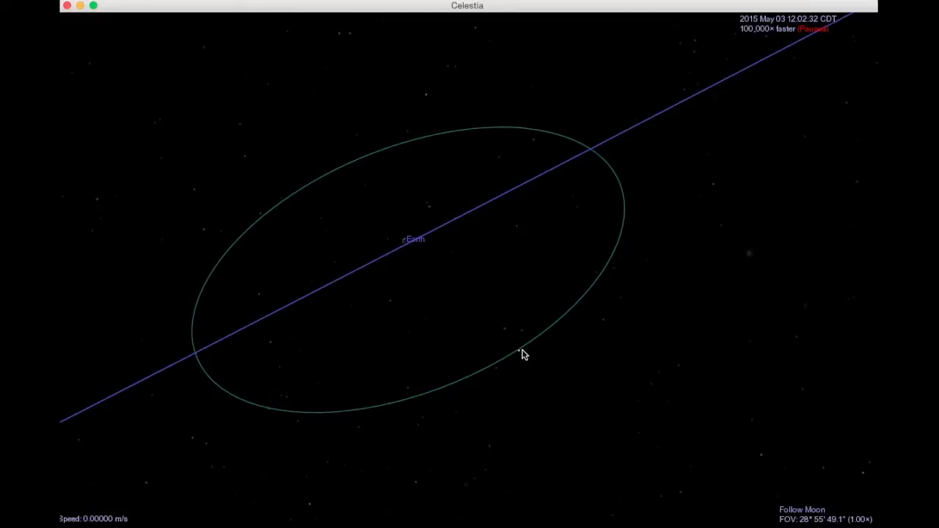
mouse_move(469, 299)
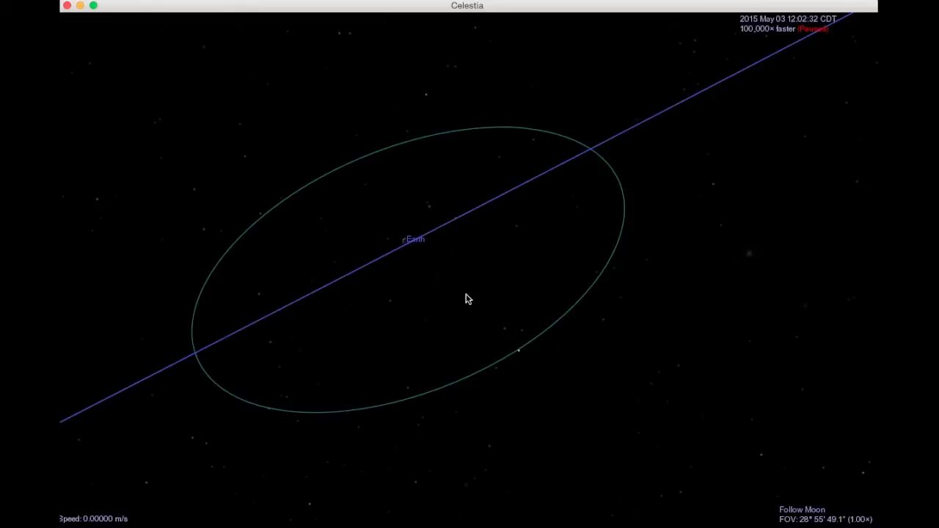
mouse_move(510, 350)
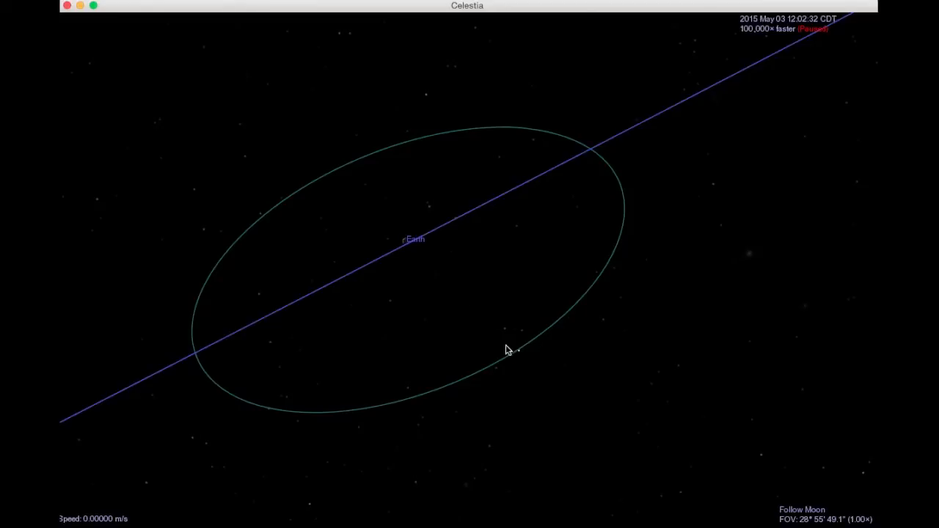
mouse_move(528, 358)
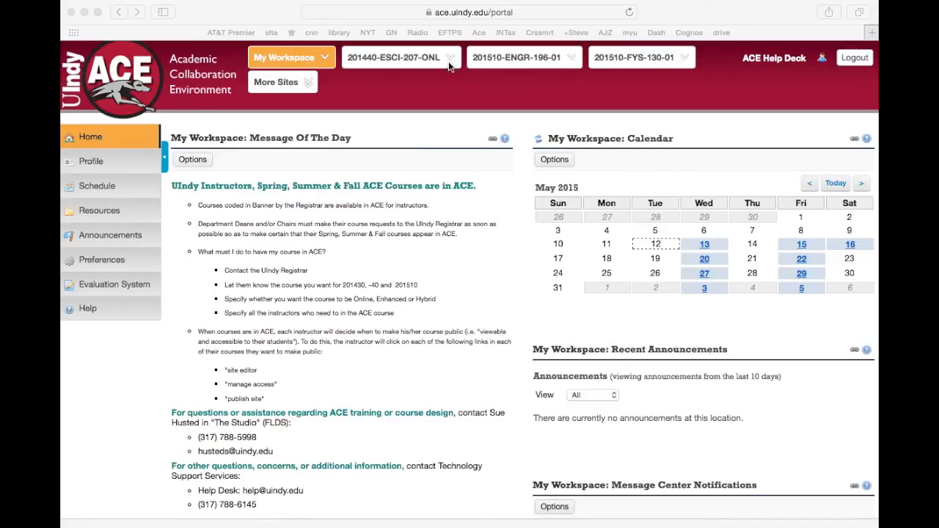
Open the ESCI 207 course Resources, then Online Resources, then the Cengage Now link.
click(450, 57)
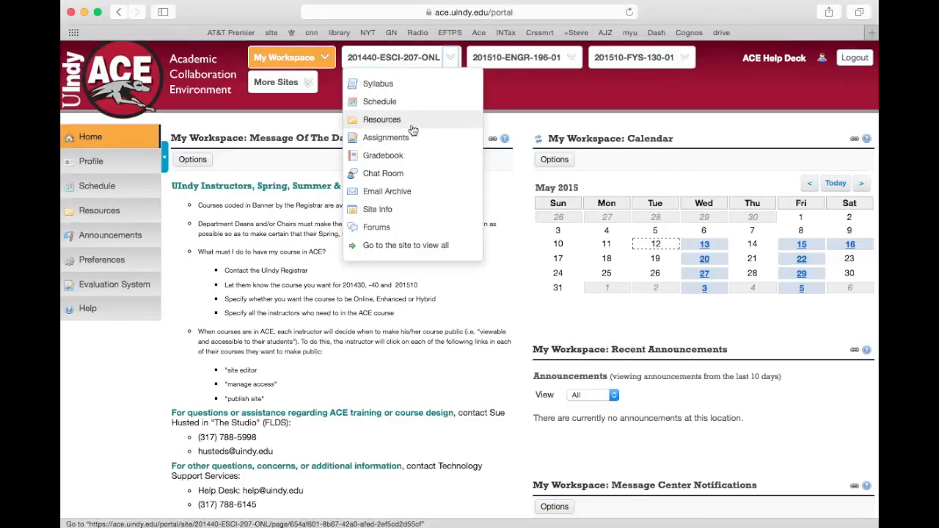
click(382, 119)
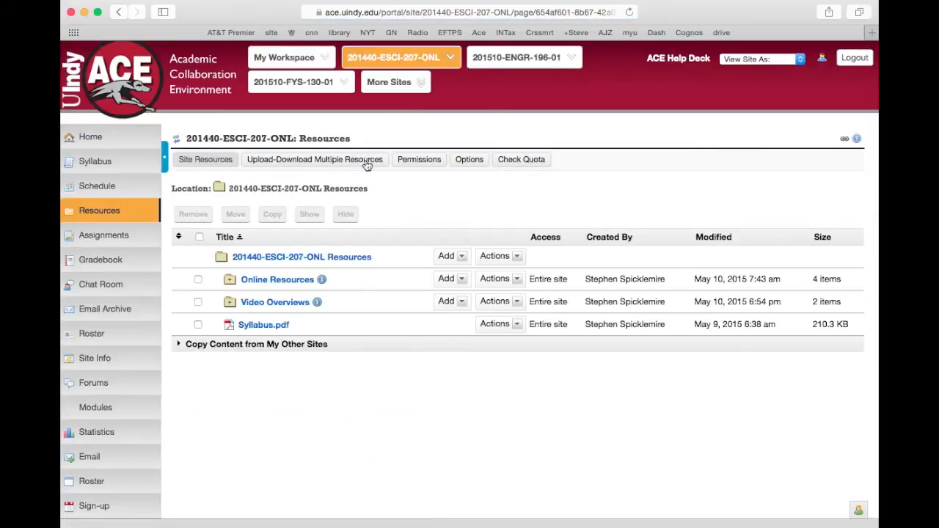
mouse_move(277, 279)
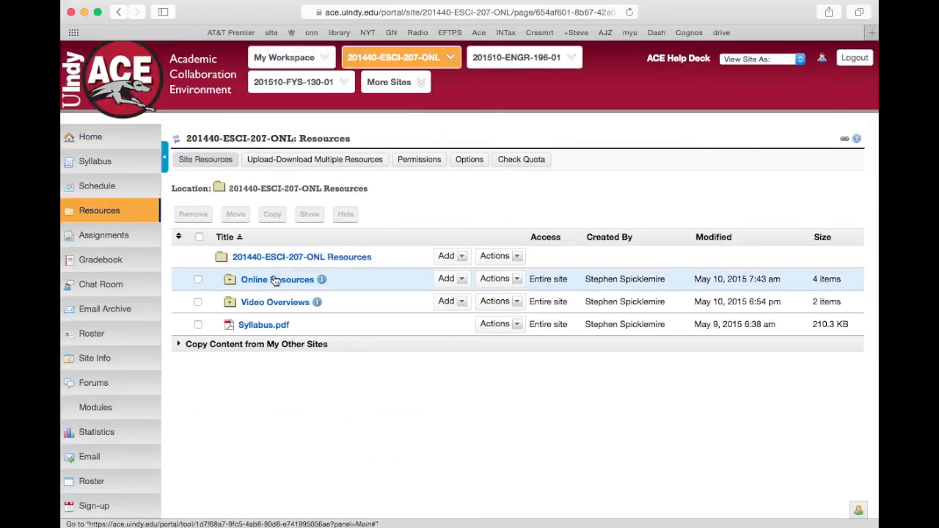
mouse_move(270, 290)
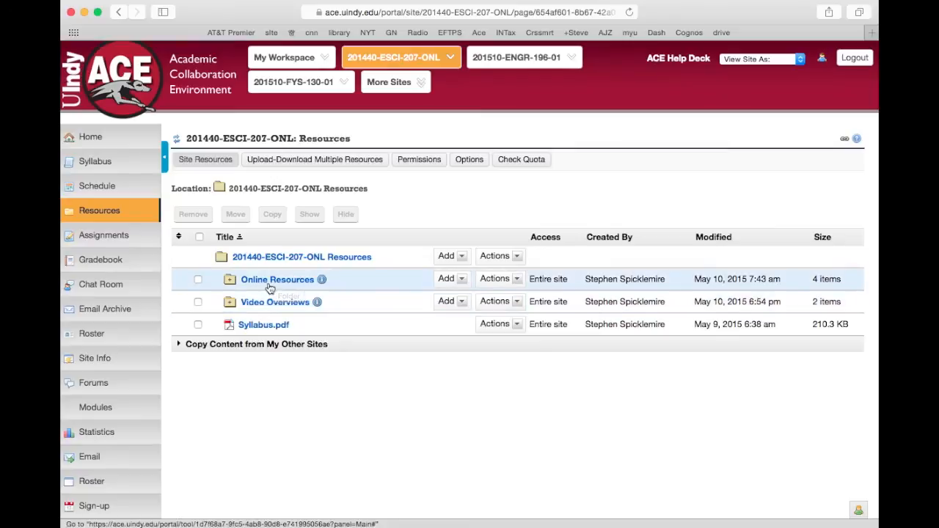
click(277, 279)
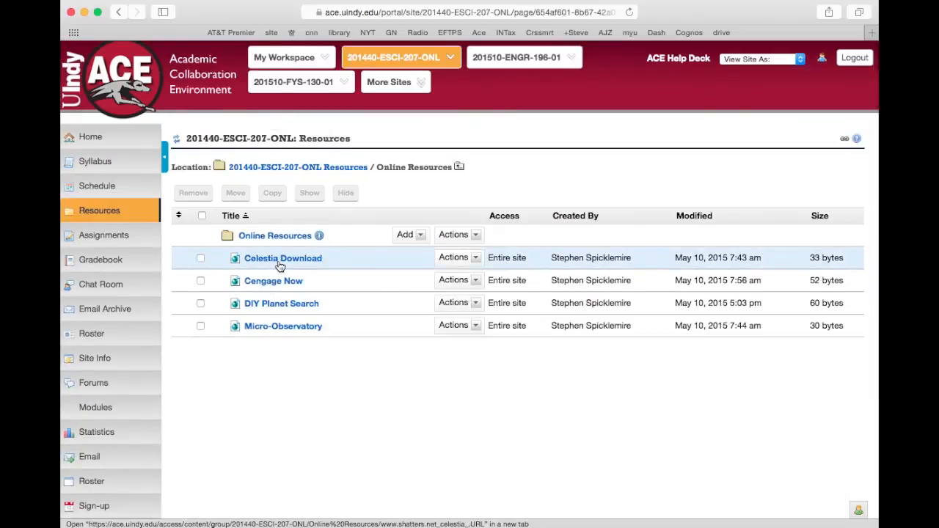
click(273, 280)
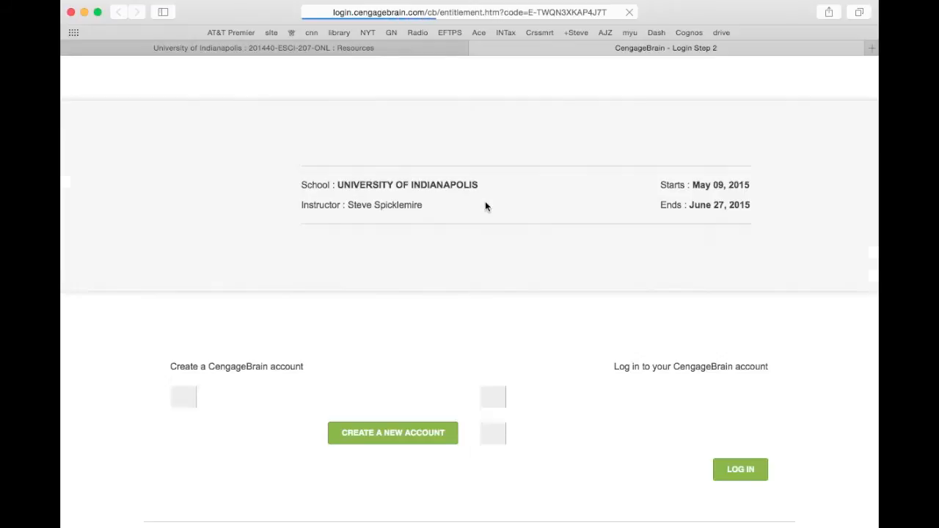
Log in to CengageBrain with the returning student email and password.
click(623, 397)
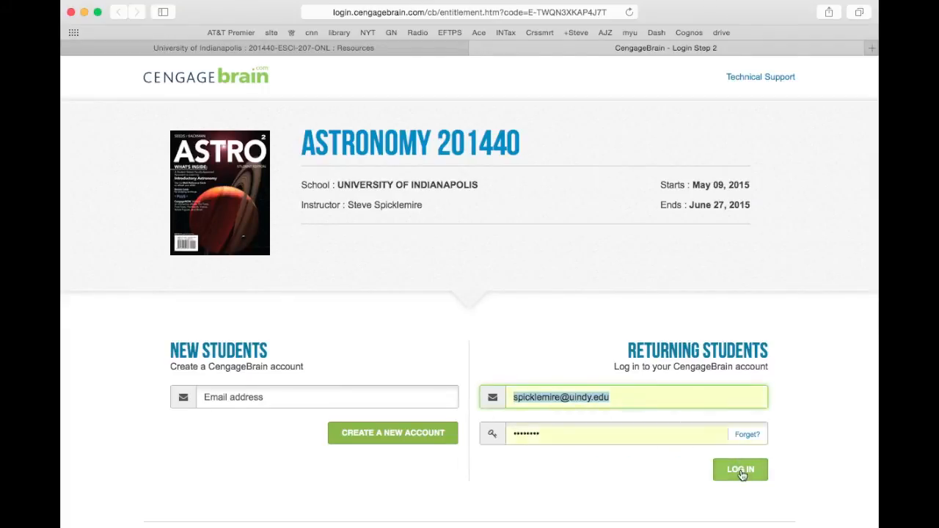
click(739, 469)
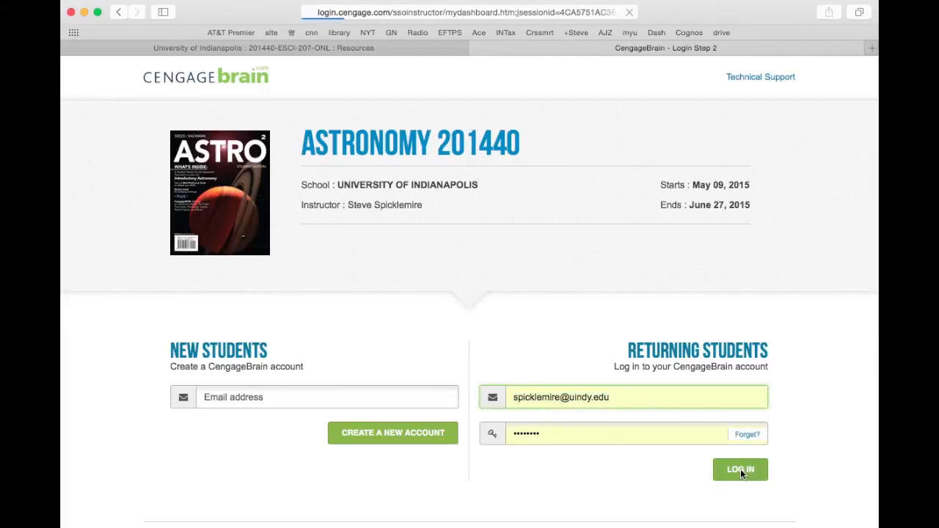
click(740, 469)
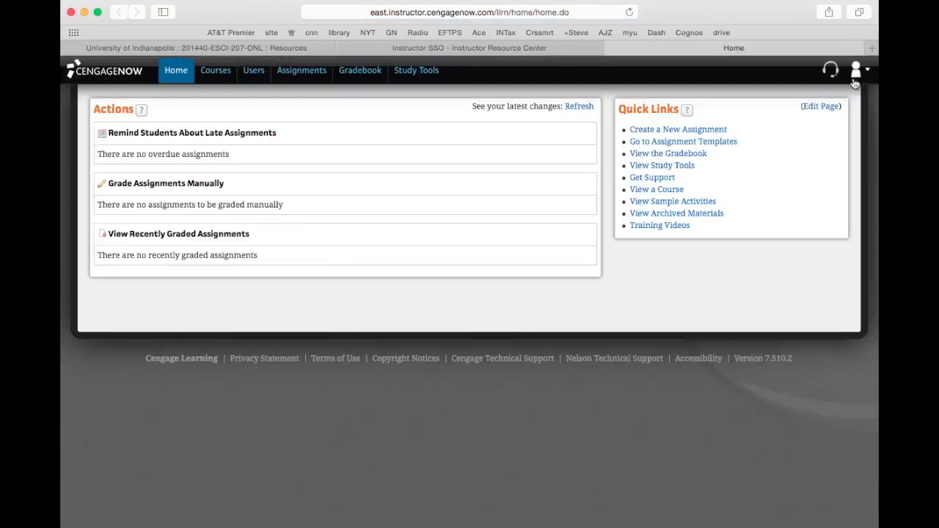
Choose the course, take Study Guide 1 - Chapter 1: Here and Now, and start it.
click(855, 70)
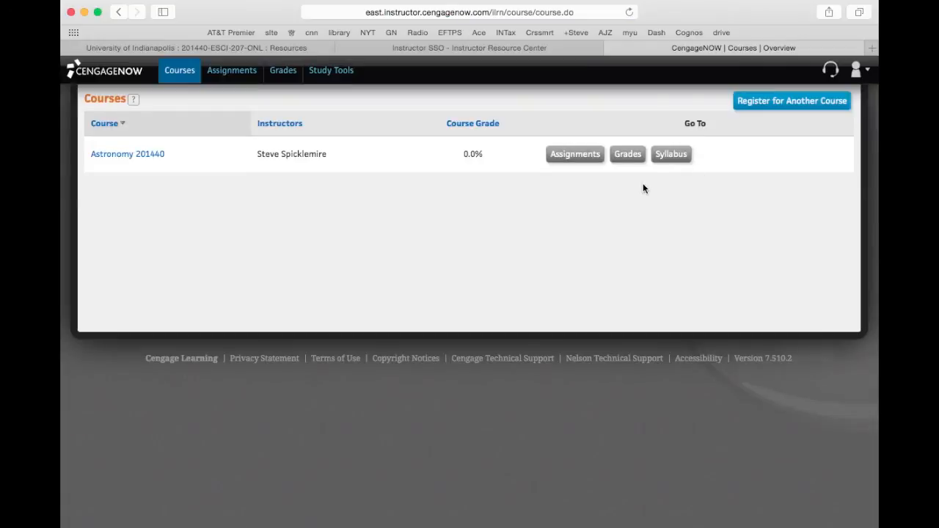
click(575, 154)
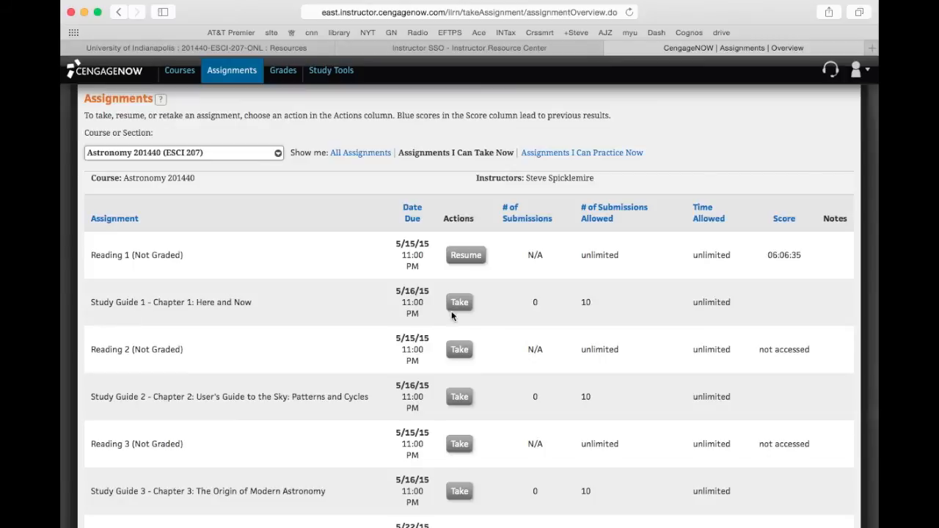
click(459, 302)
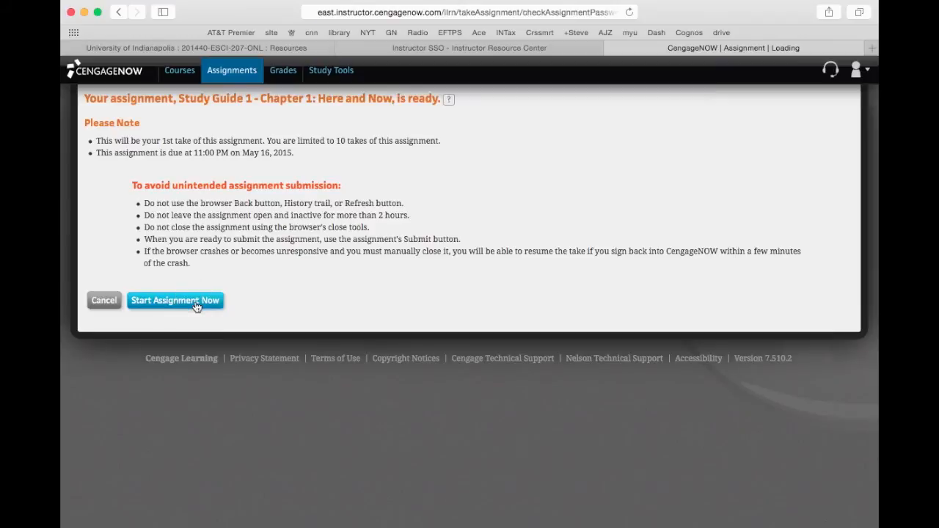
click(175, 300)
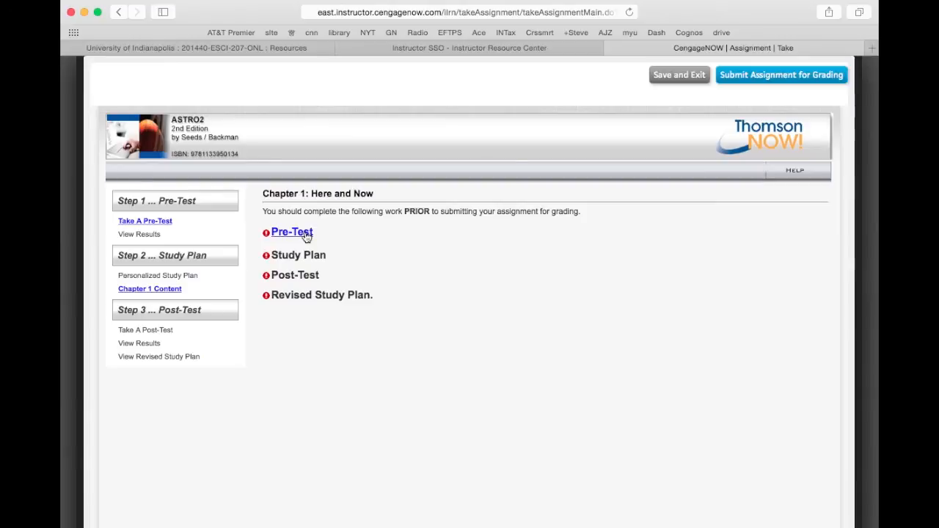
Start the pre-test and submit 'the Earth-moon system' as question 1's answer.
click(291, 232)
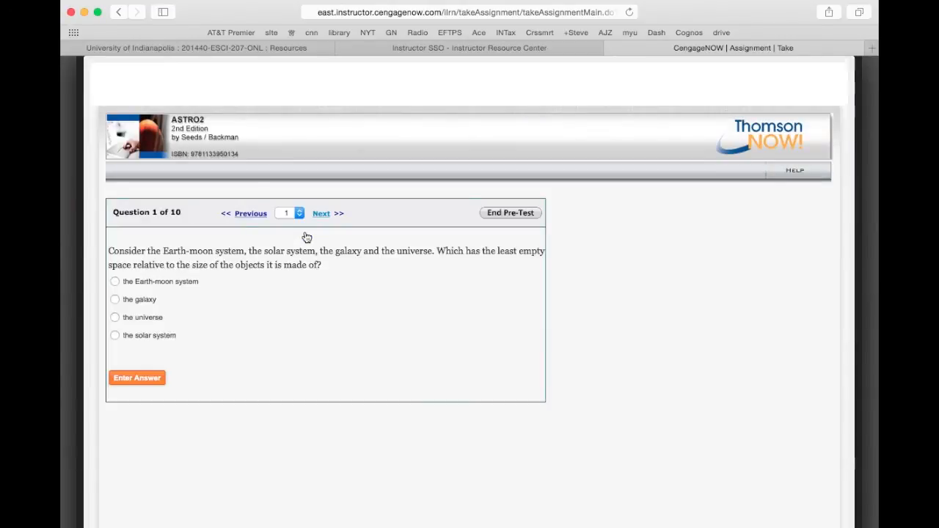
mouse_move(330, 281)
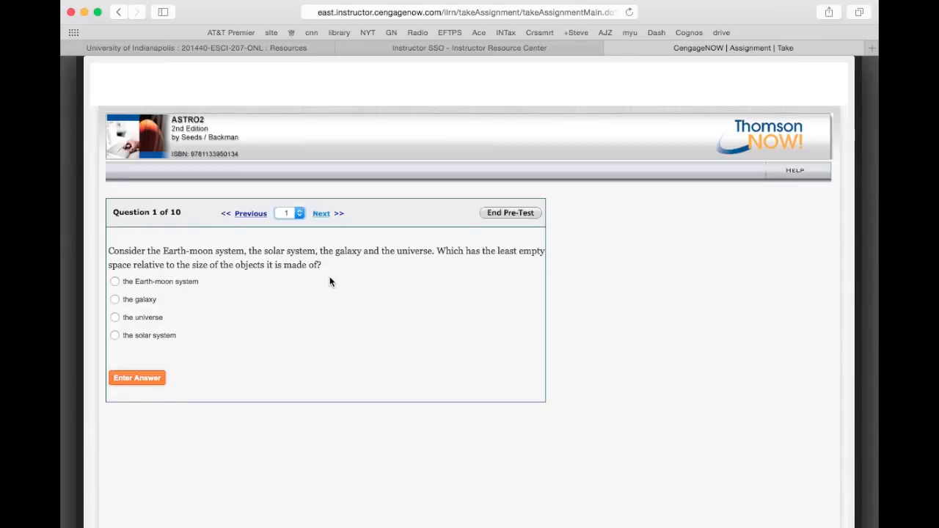
click(115, 281)
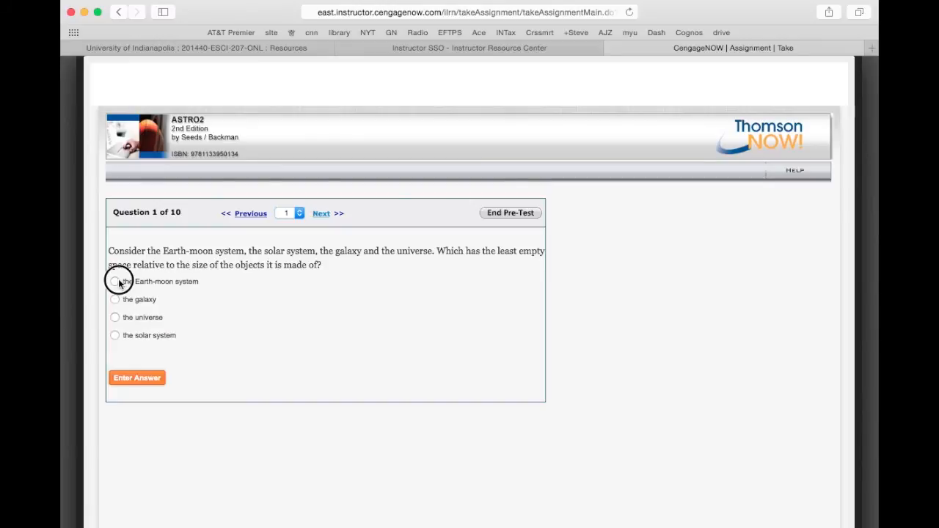
click(115, 281)
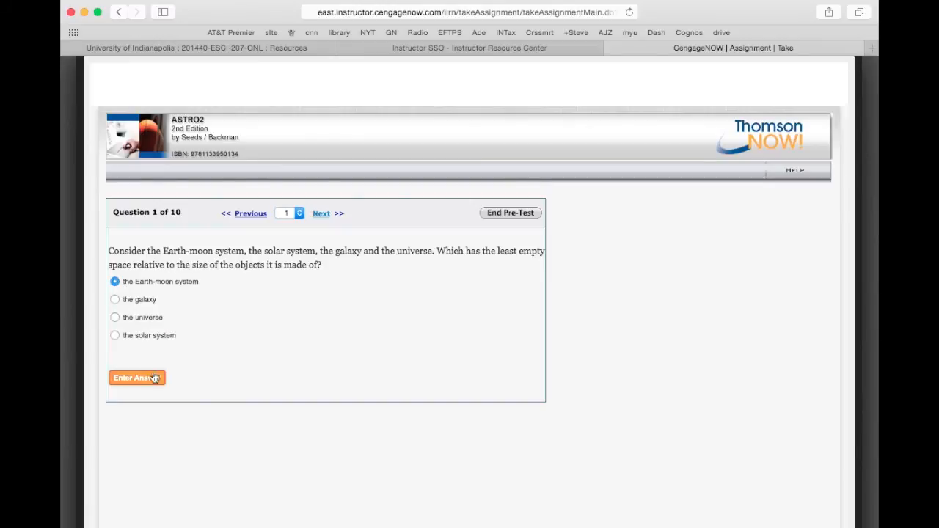
mouse_move(222, 384)
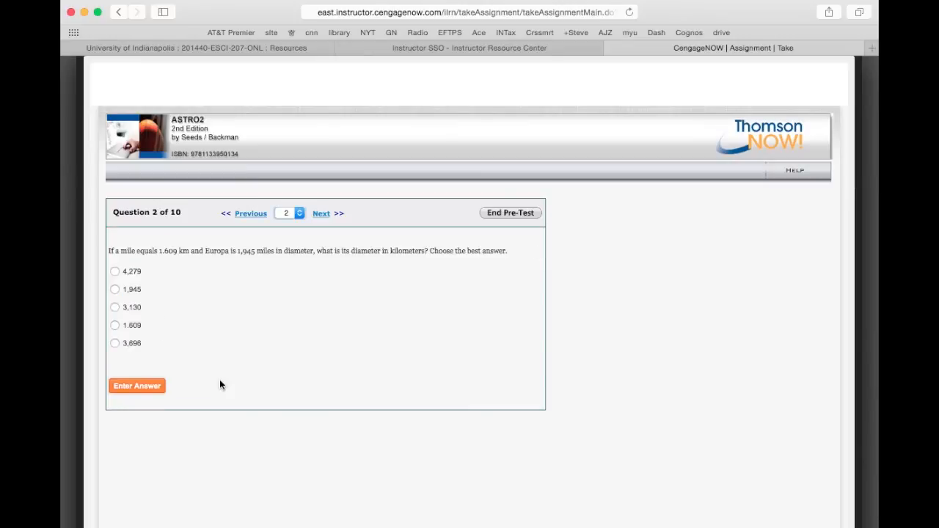
mouse_move(286, 298)
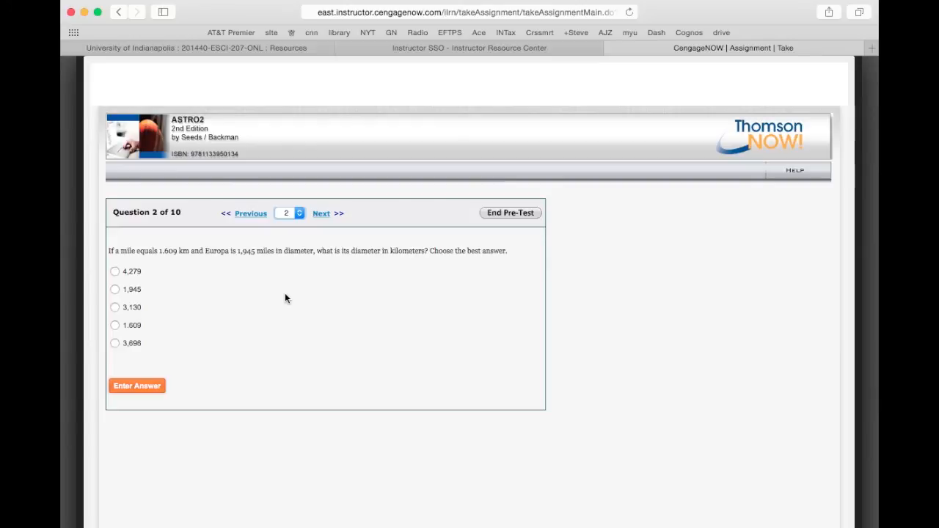
mouse_move(424, 248)
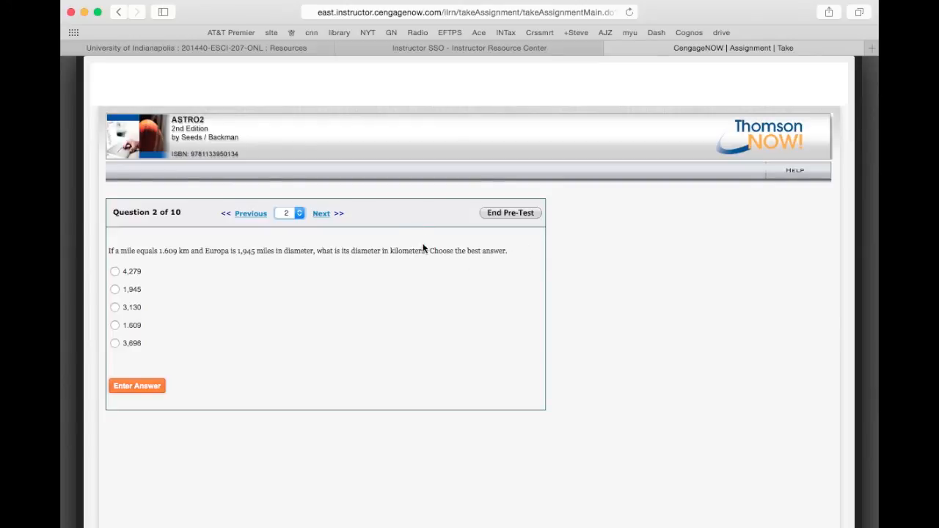
End the pre-test early and confirm, showing results of 1 correct, 10%.
click(510, 213)
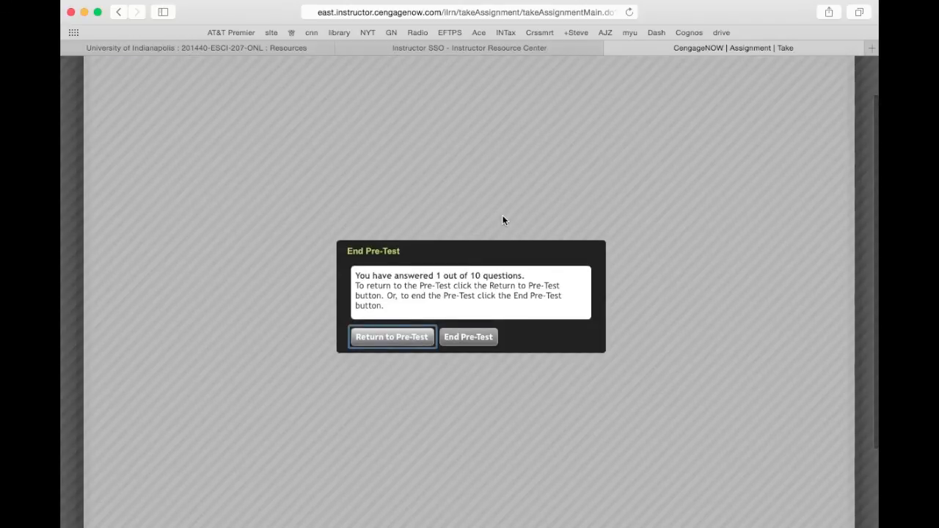
mouse_move(400, 338)
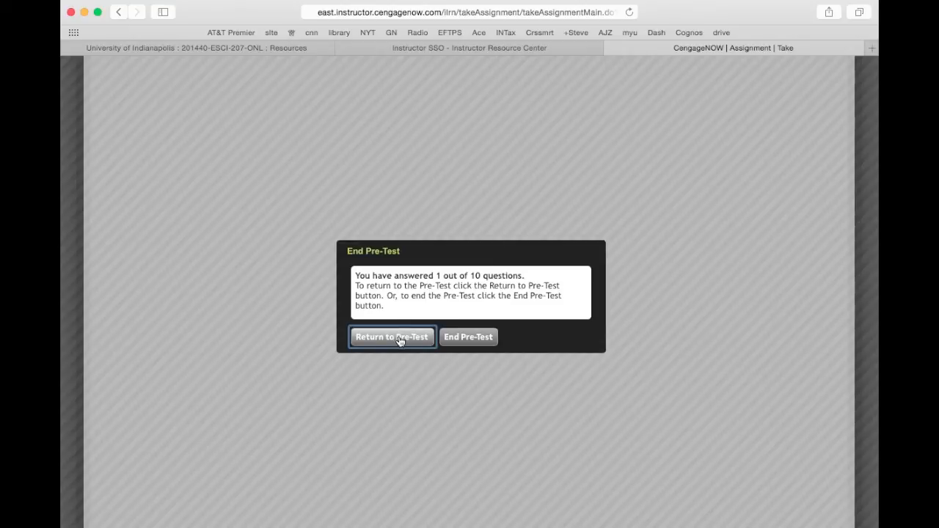
click(468, 336)
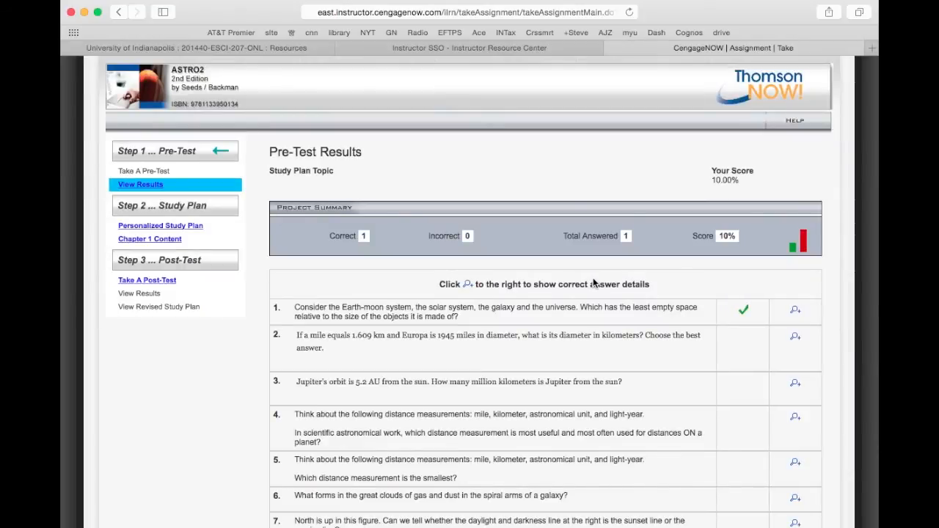
mouse_move(734, 237)
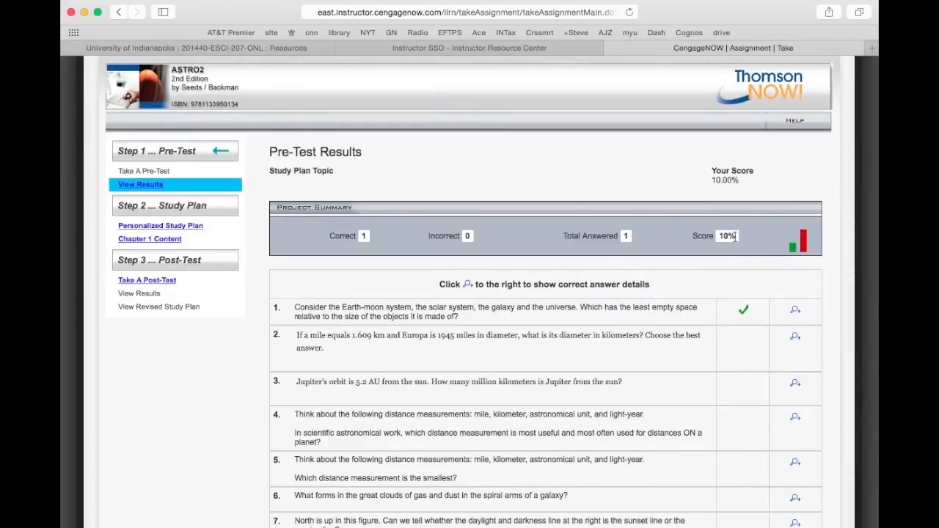
mouse_move(653, 346)
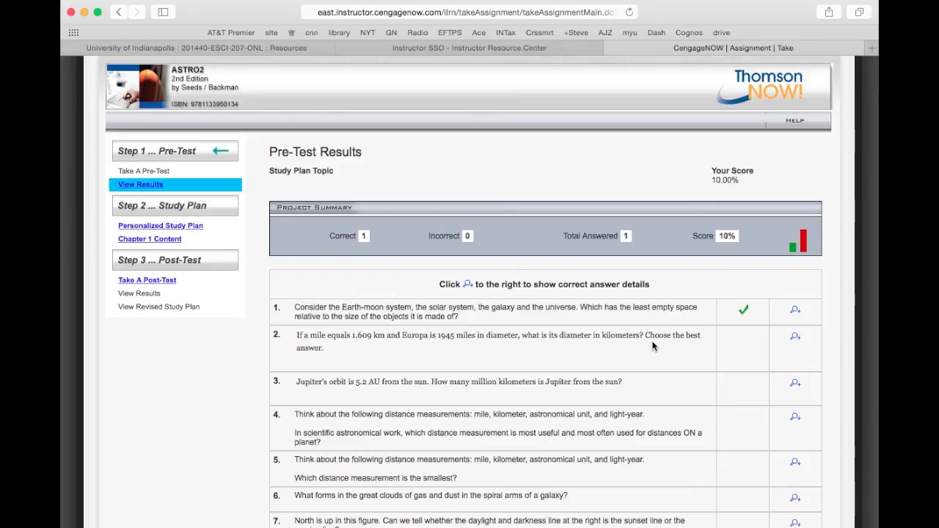
Expand question 1's magnifier to show the Earth-moon system answer and its explanation.
scroll(down, 3)
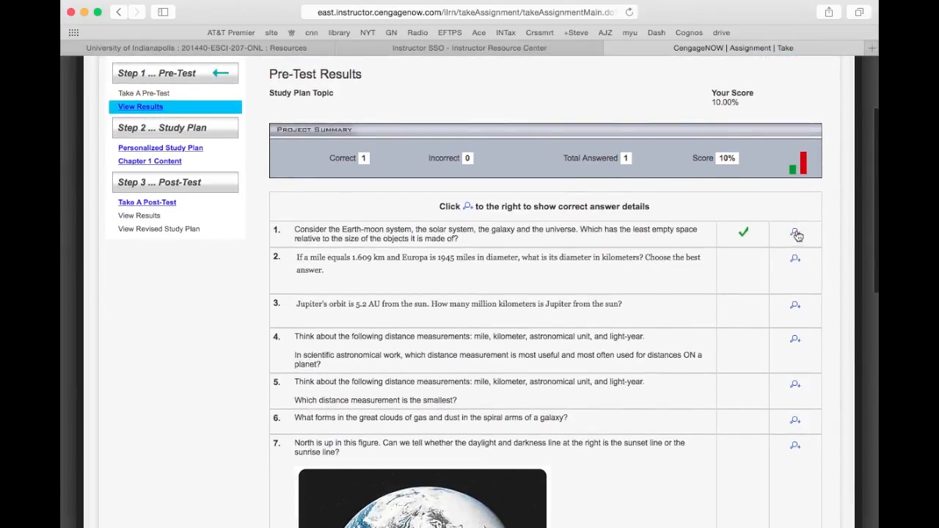
click(795, 233)
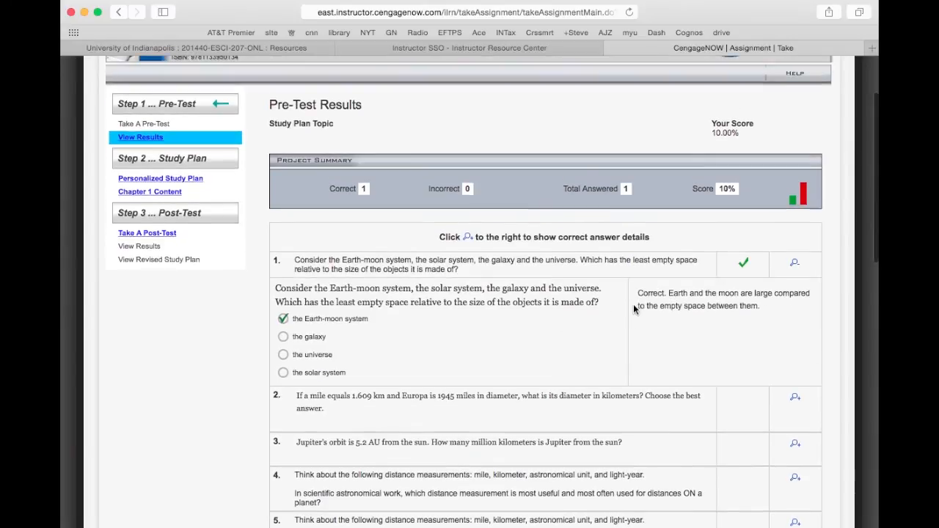
scroll(down, 3)
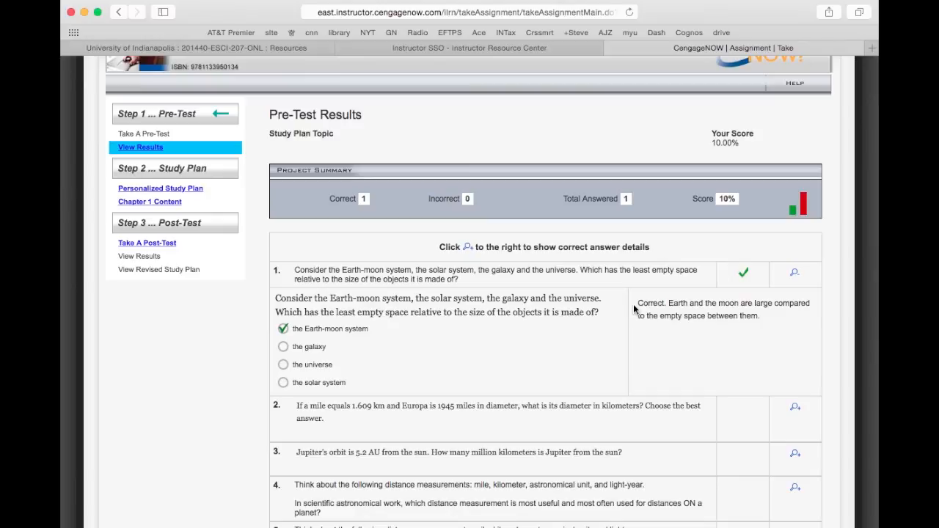
scroll(down, 3)
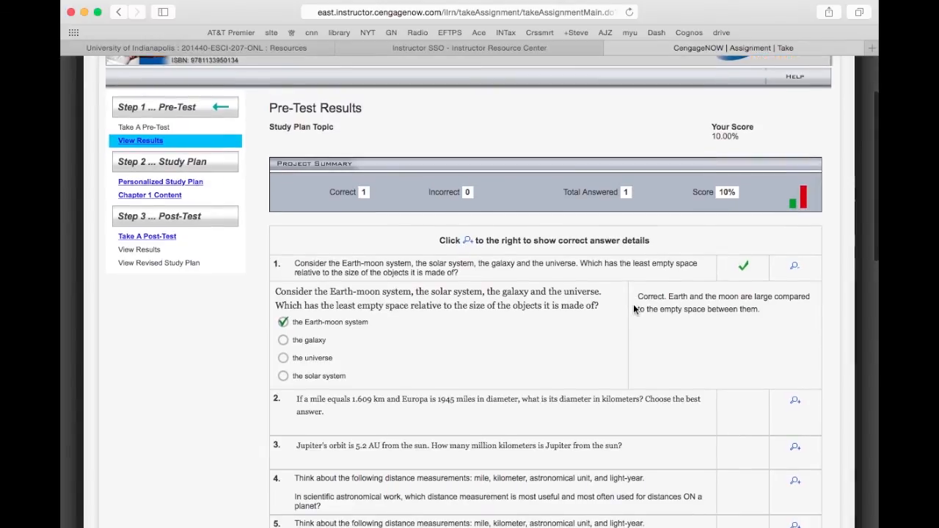
mouse_move(553, 205)
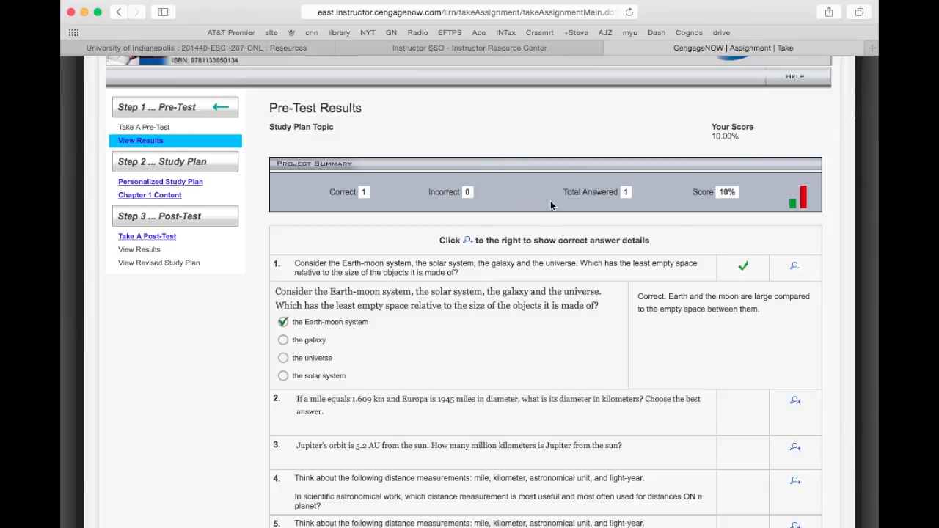
mouse_move(411, 186)
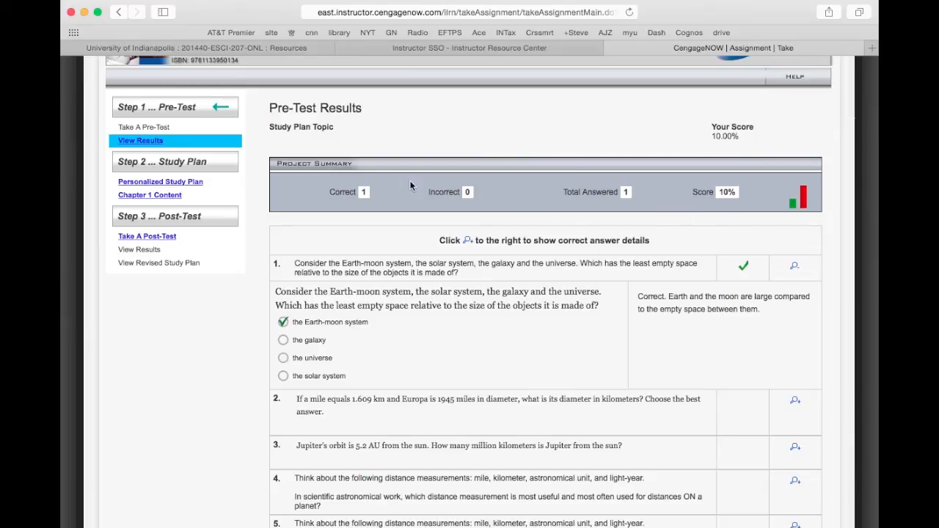
mouse_move(155, 239)
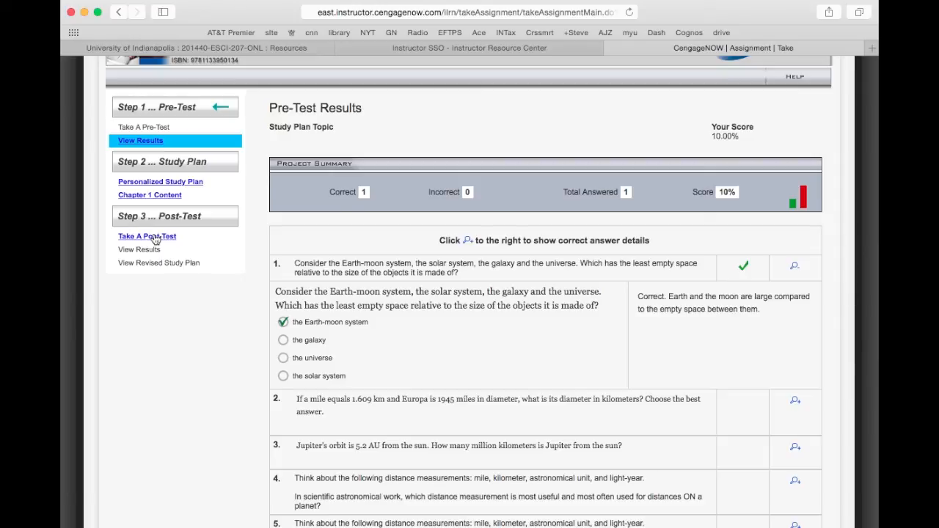
scroll(up, 3)
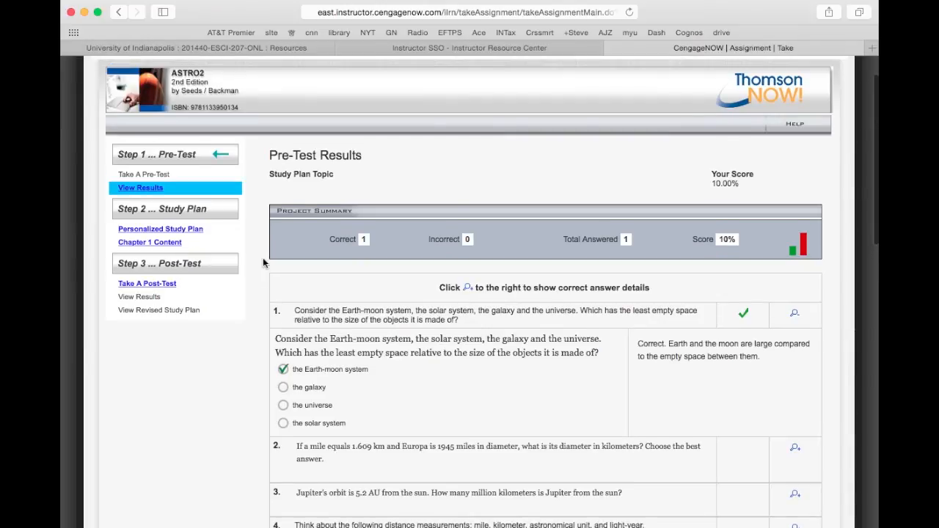
scroll(down, 3)
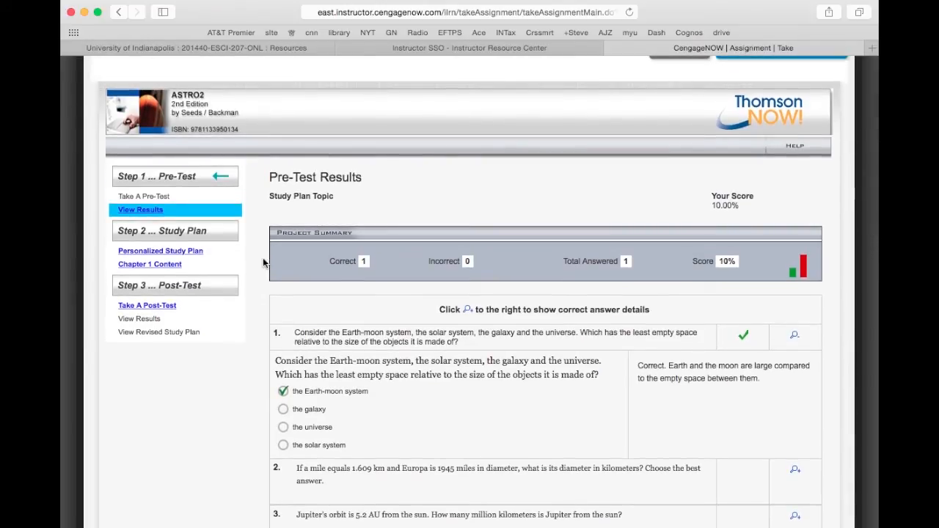